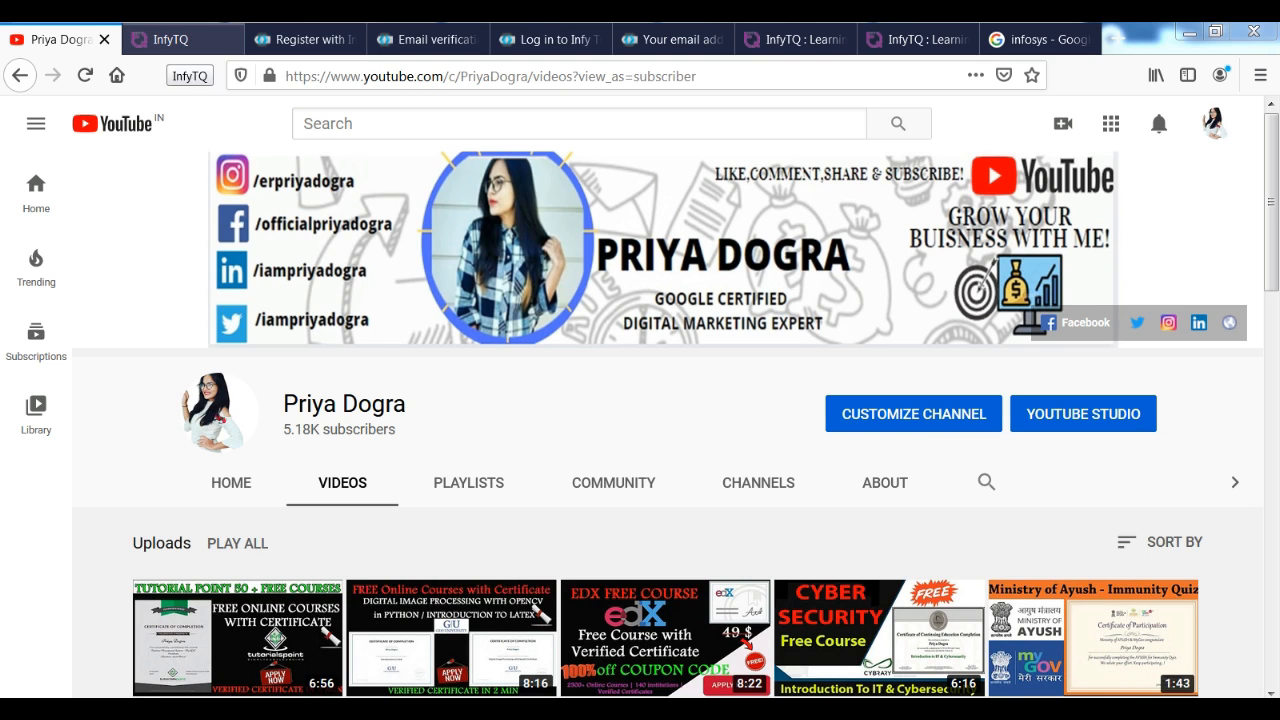
# Browse the YouTube channel's uploaded videos, then go to the InfyTQ home page tab
pyautogui.scroll(-3)
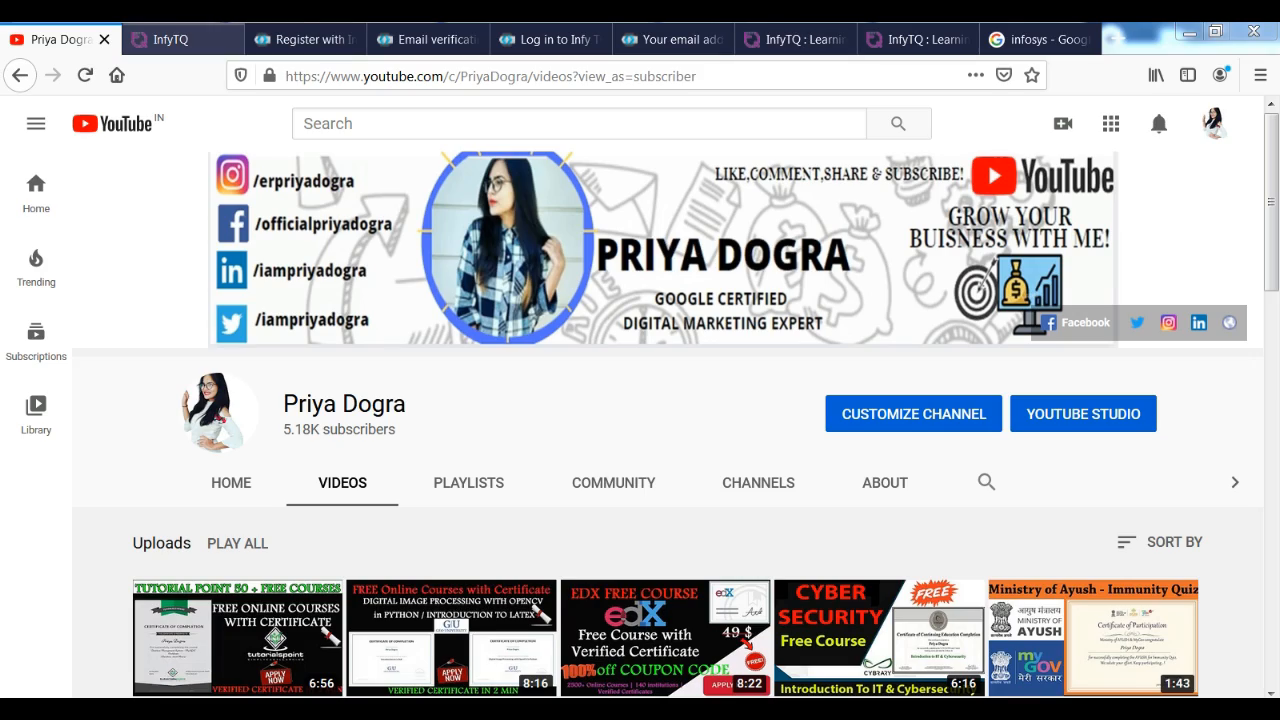
pyautogui.scroll(-3)
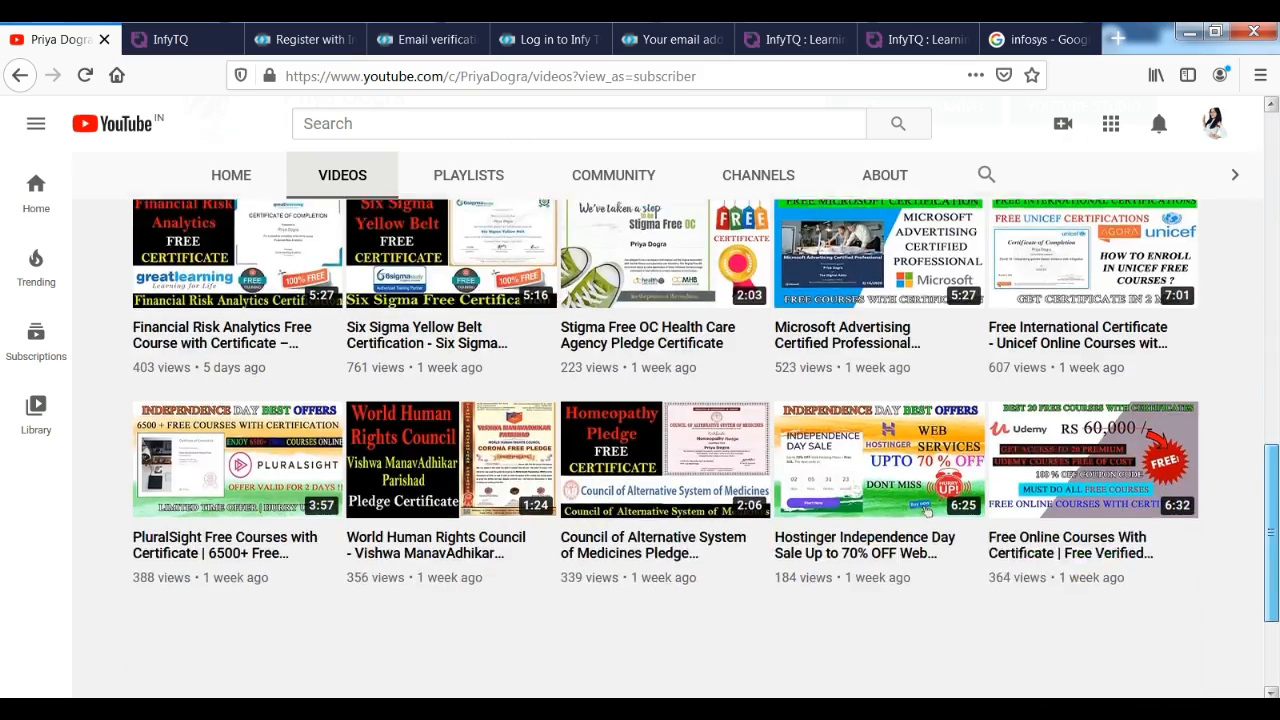
pyautogui.scroll(-3)
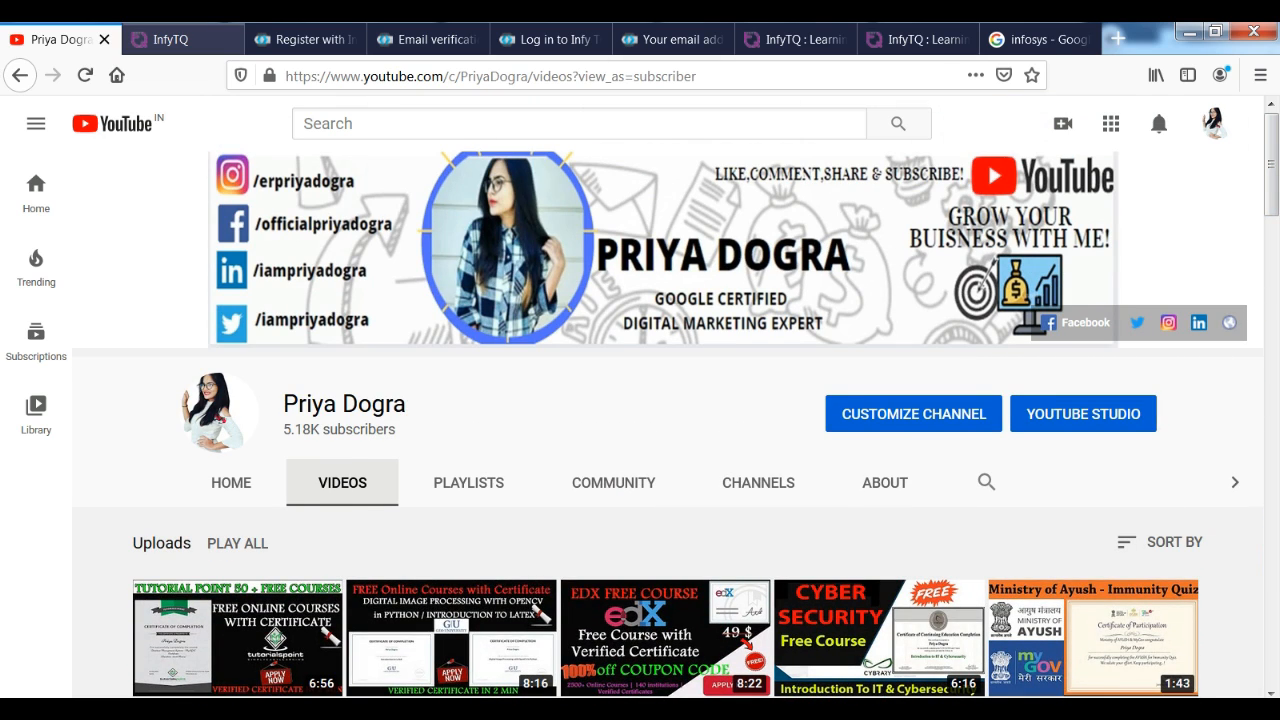
pyautogui.click(180, 38)
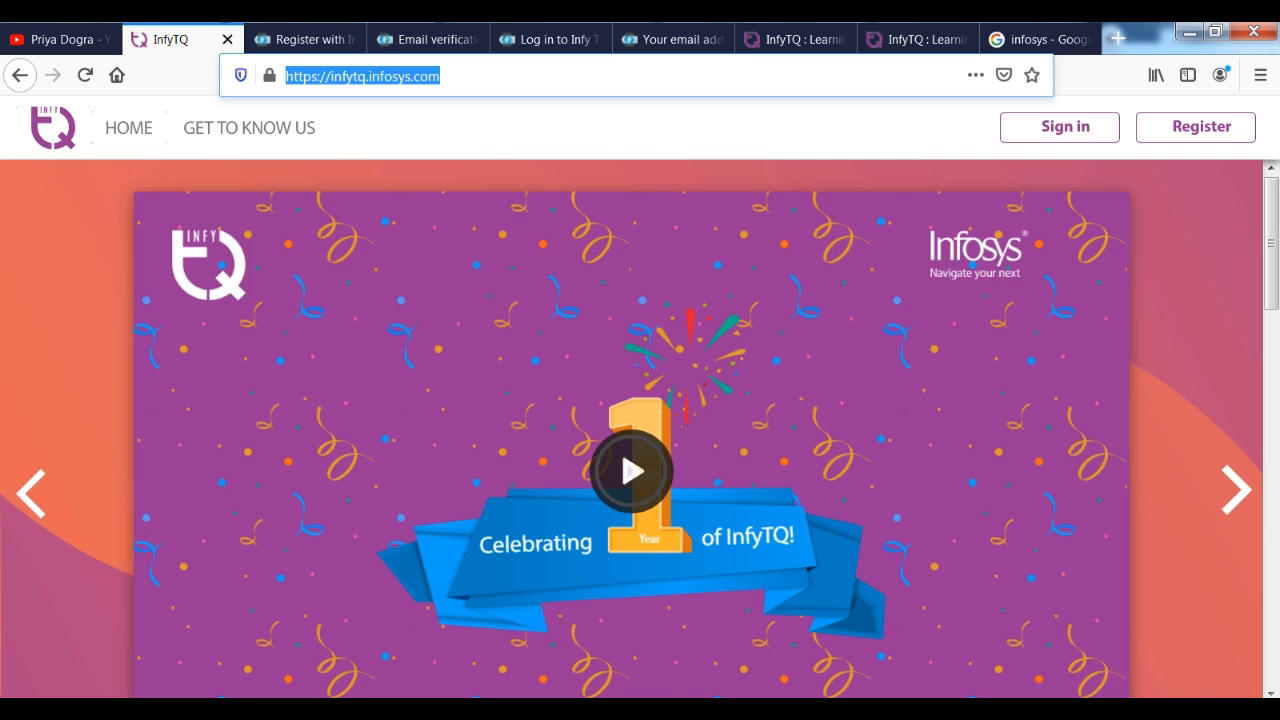
# Look through the InfyTQ home page and bring up the 'Register with InfyTQ' form
pyautogui.click(362, 75)
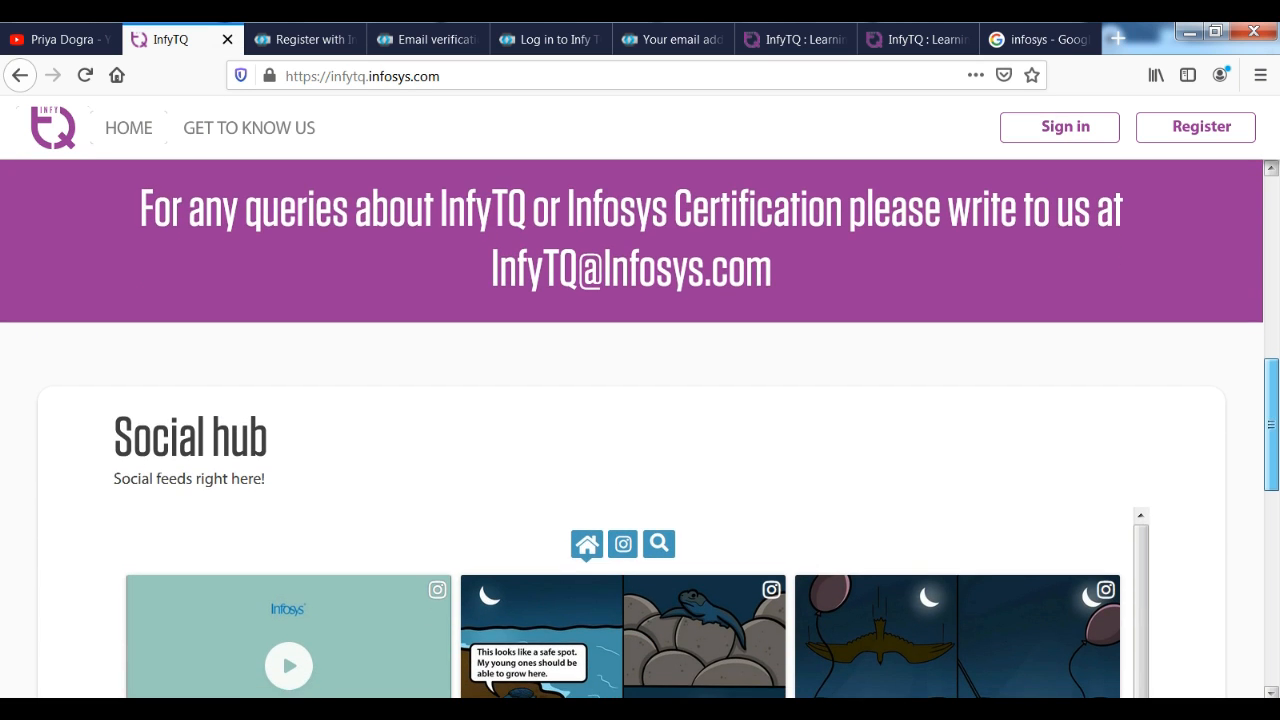
pyautogui.scroll(-3)
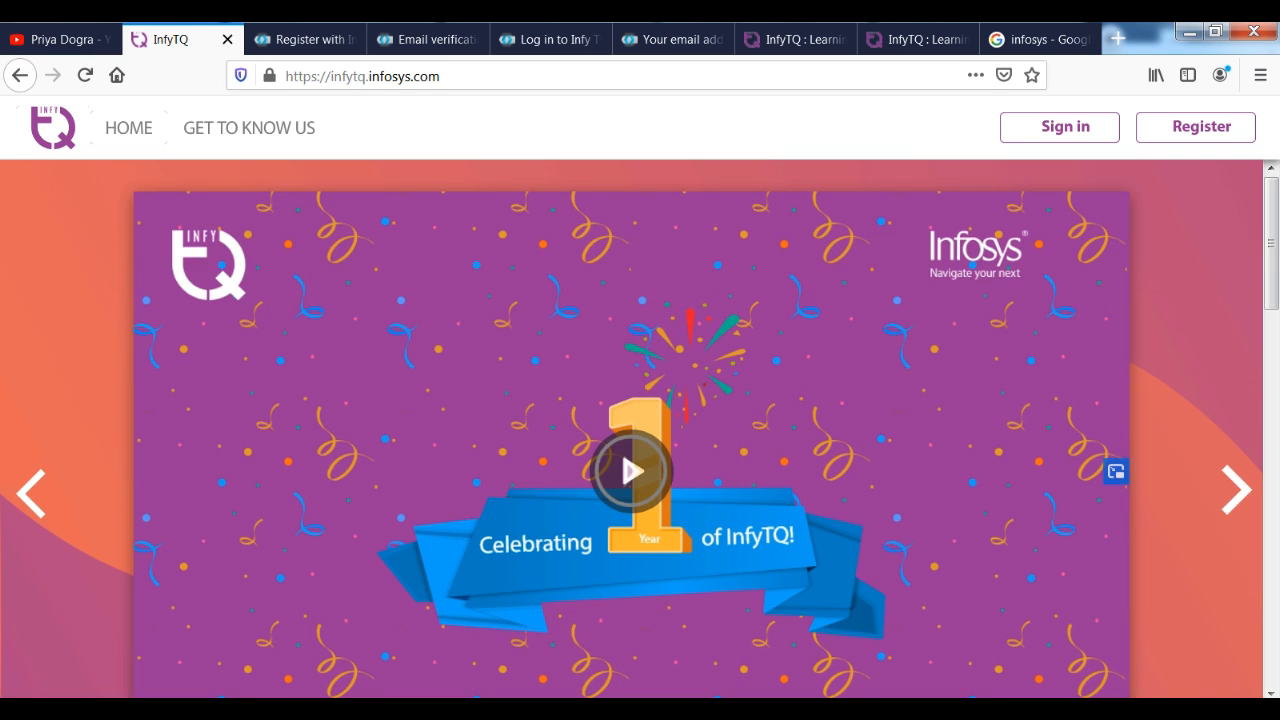
pyautogui.click(1195, 127)
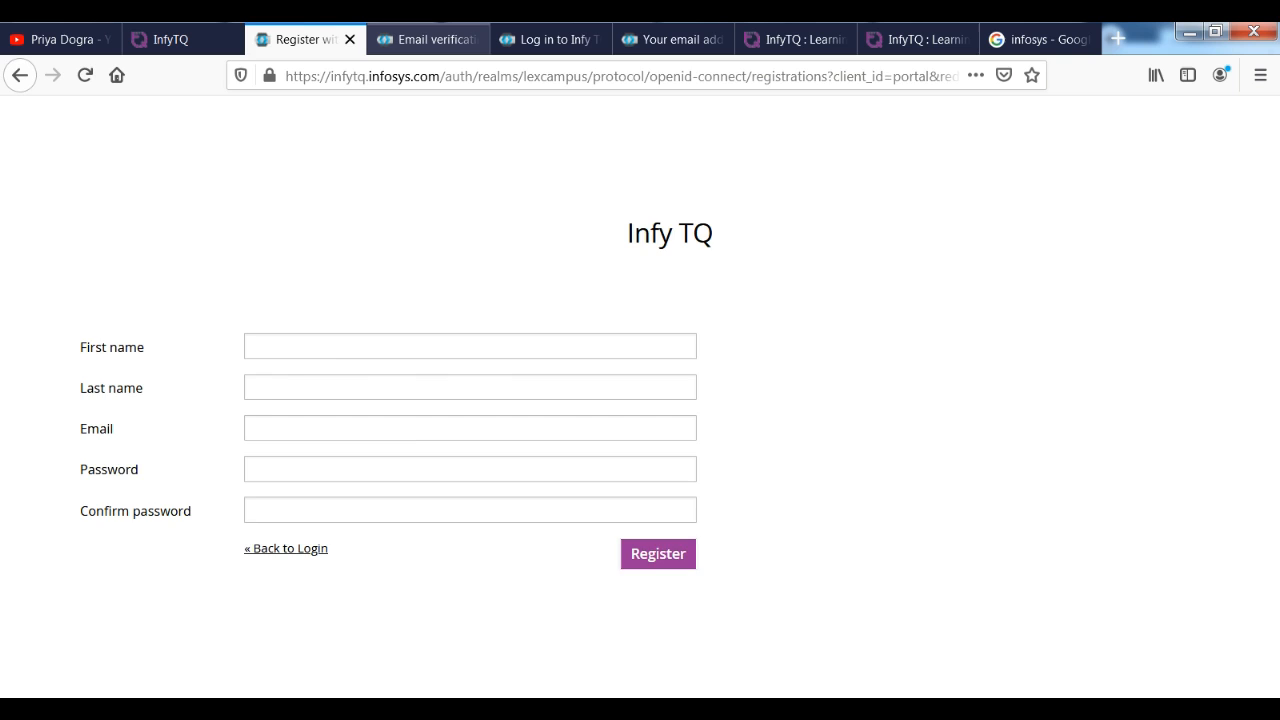
# View the email verification notice and login form, then the 'email verified' confirmation
pyautogui.click(657, 553)
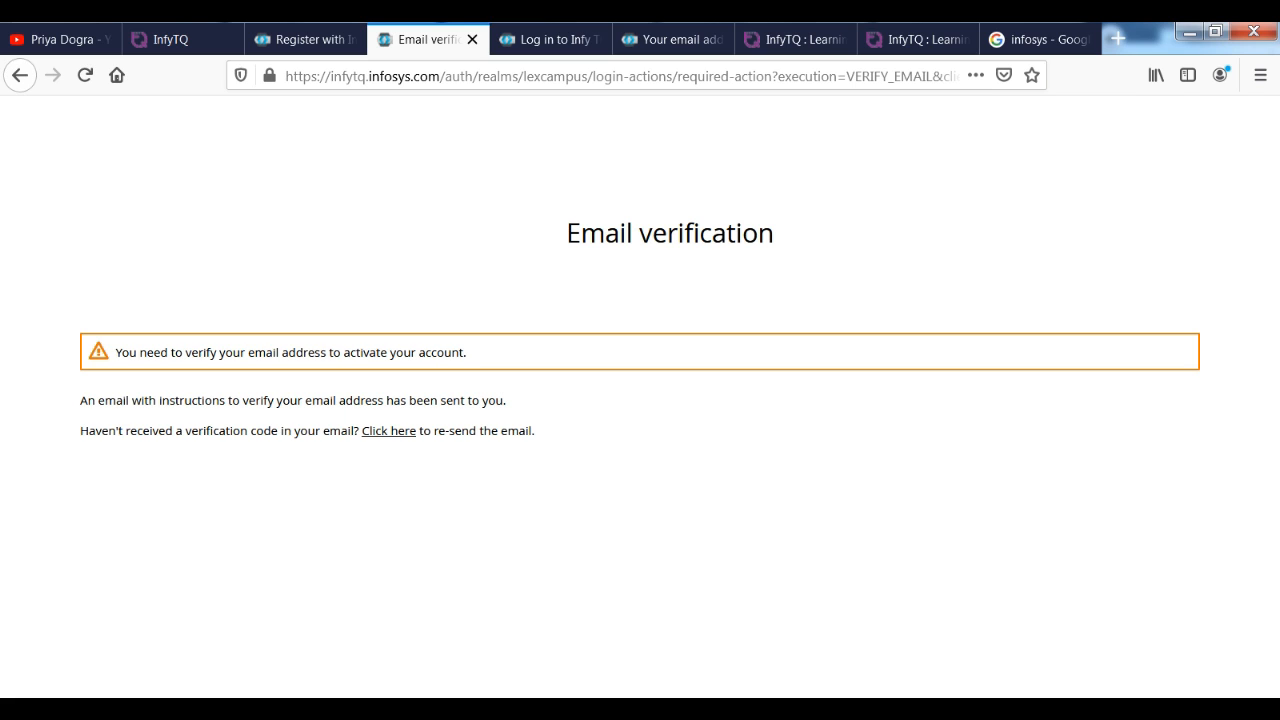
pyautogui.click(548, 39)
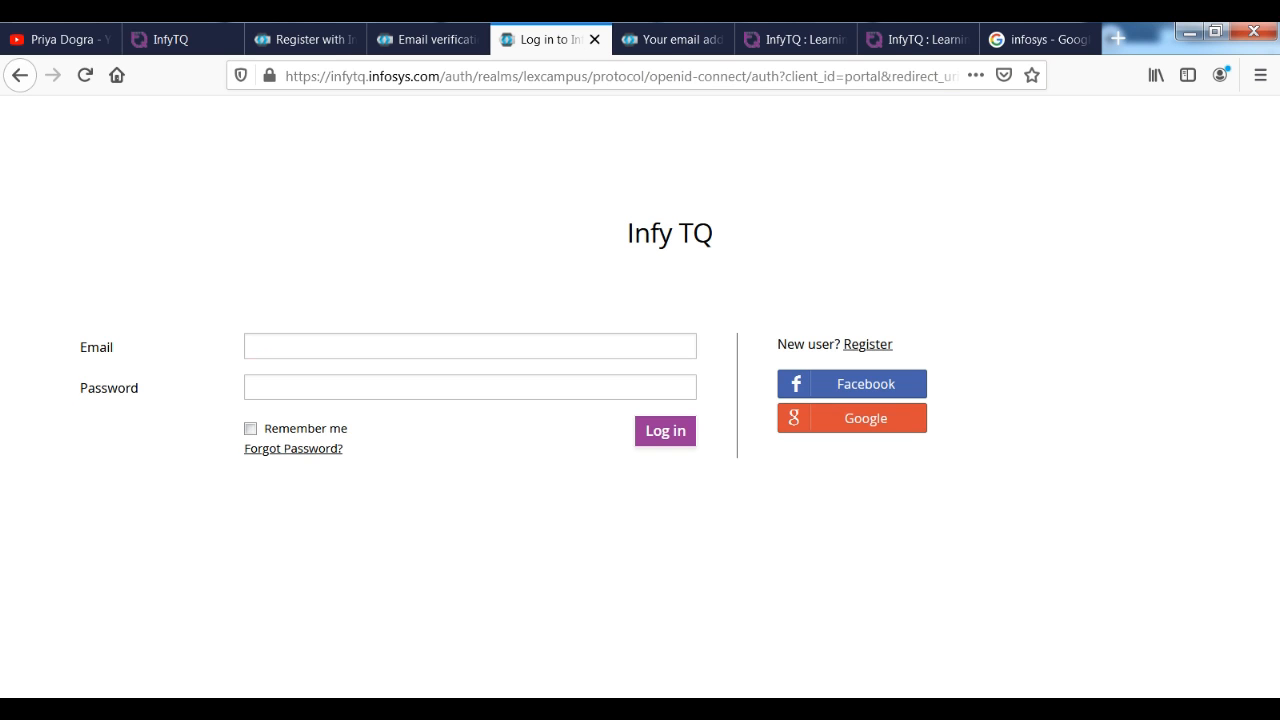
pyautogui.click(469, 346)
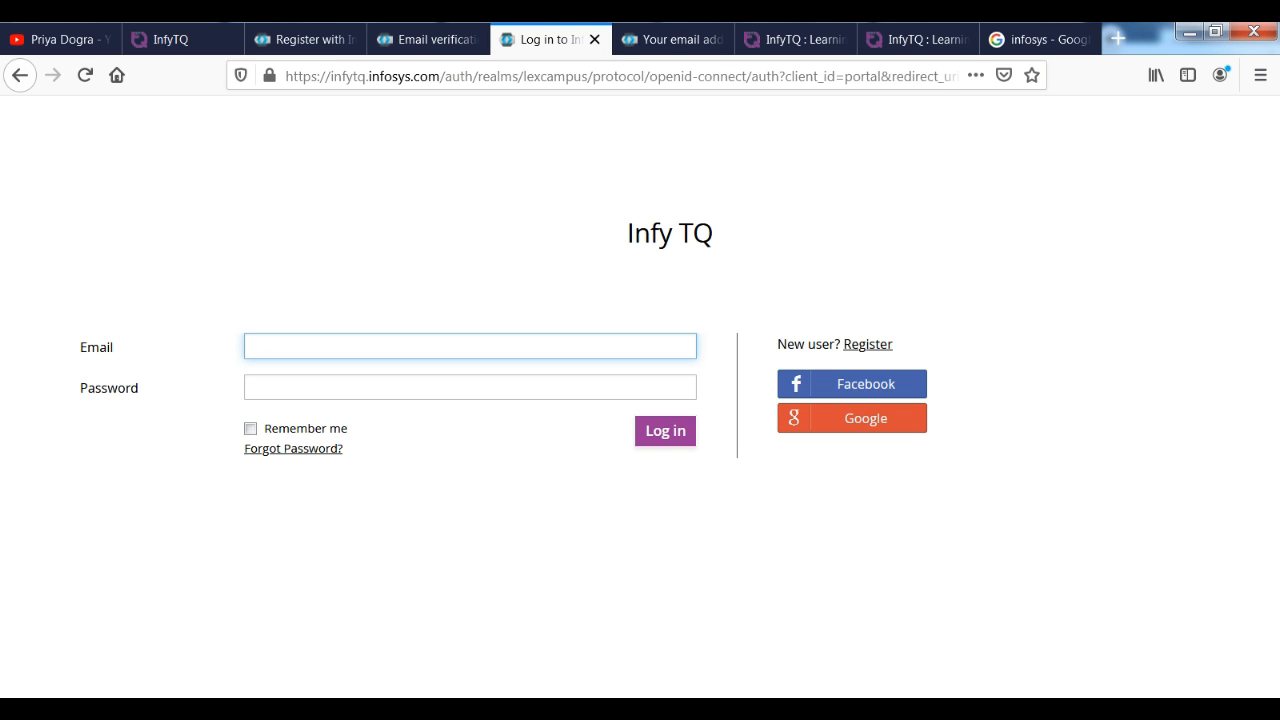
pyautogui.moveTo(550, 39)
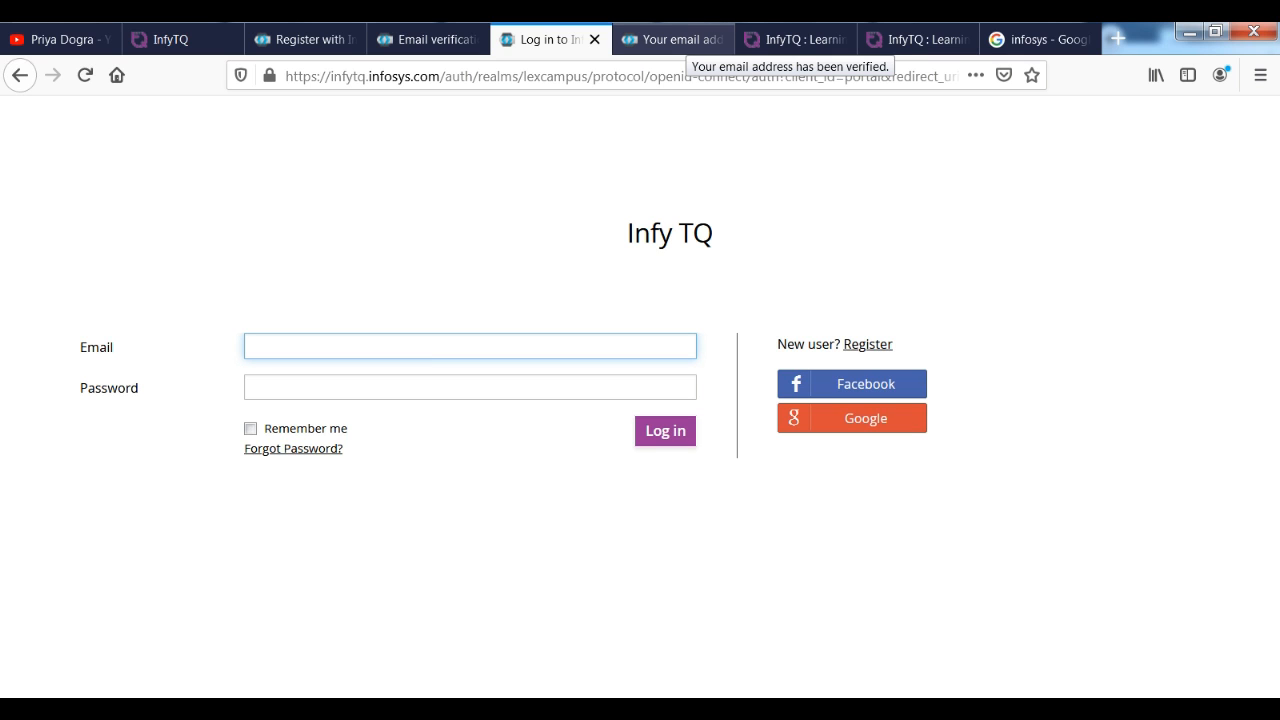
pyautogui.click(470, 346)
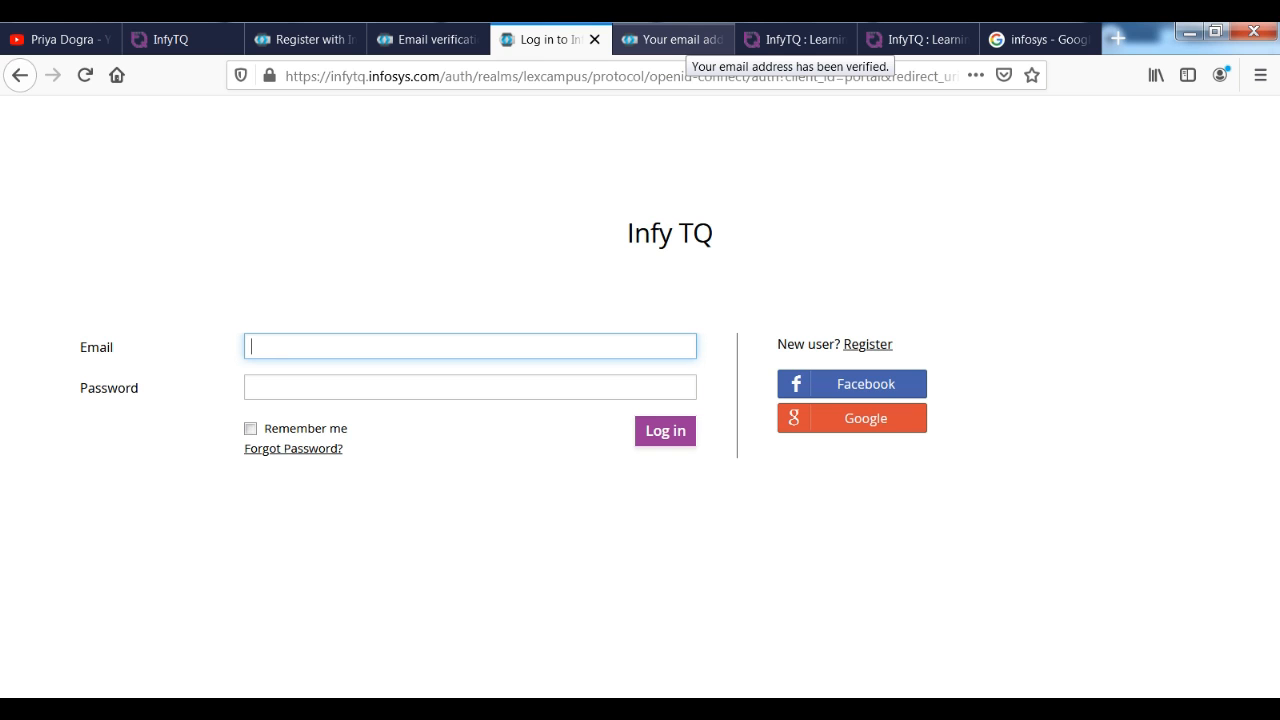
pyautogui.click(672, 39)
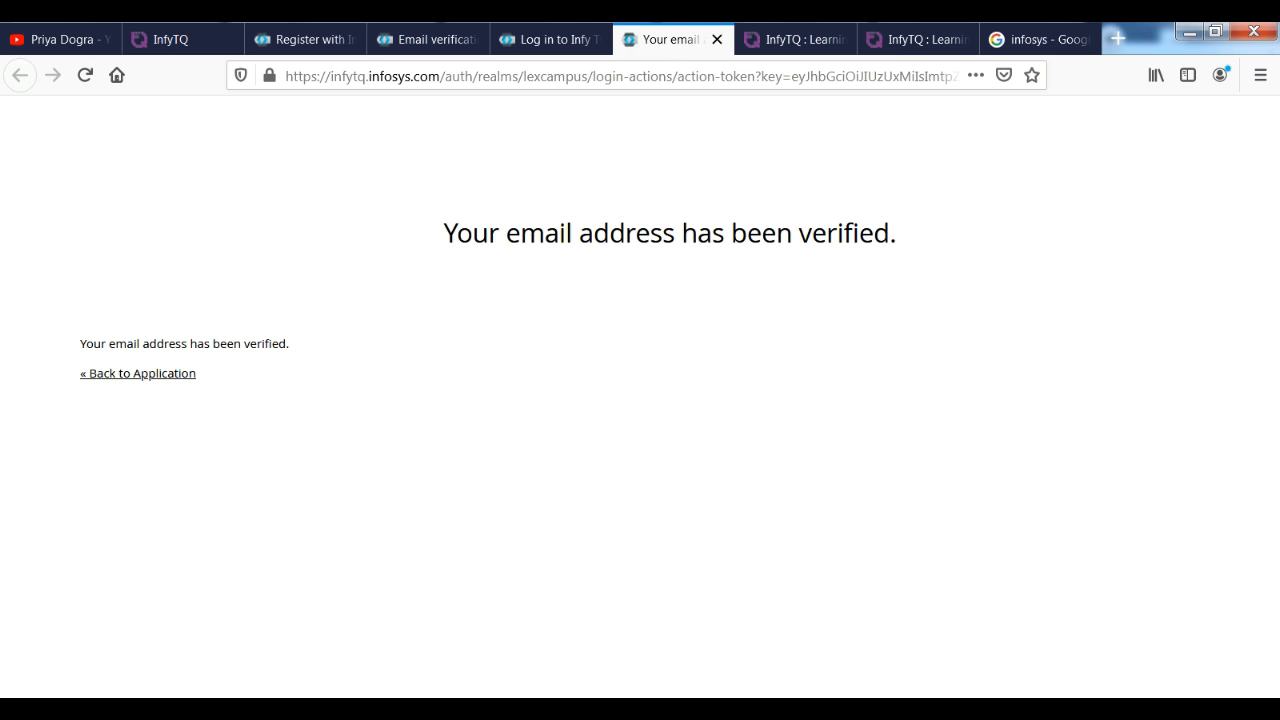
# Review the campus profile form's qualification dropdowns, then go to the InfyTQ Learning home page
pyautogui.click(793, 39)
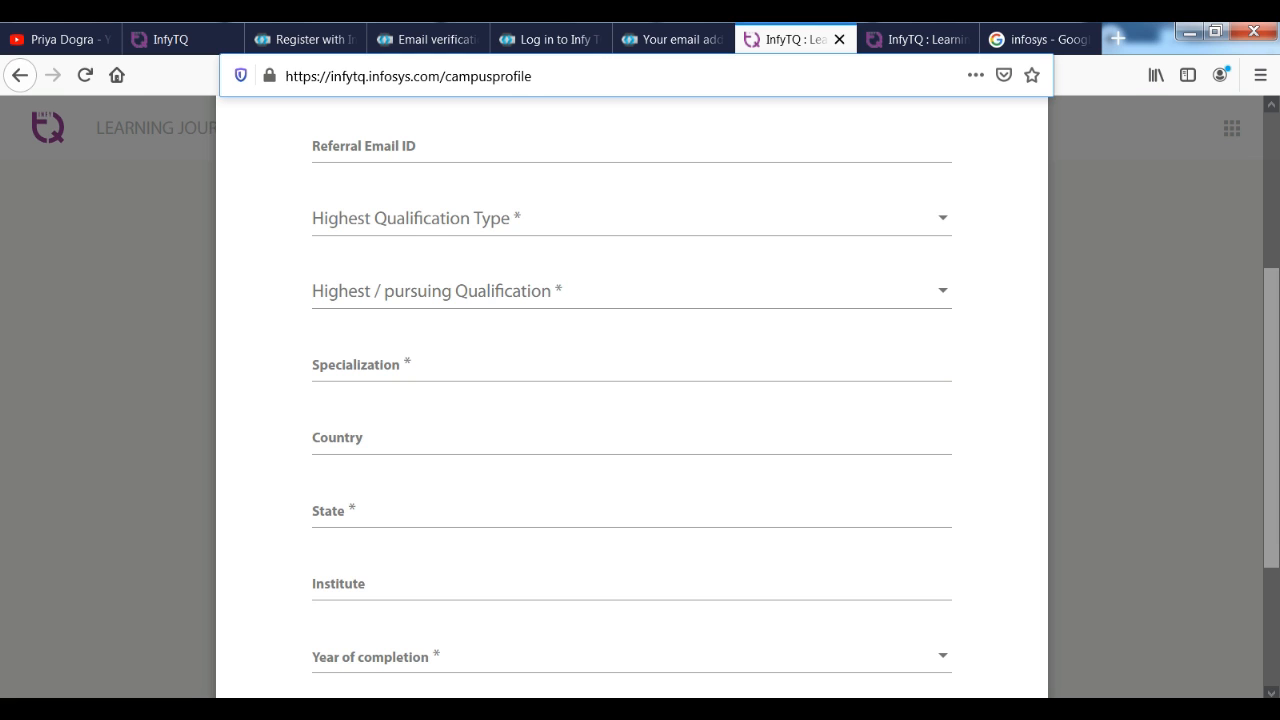
pyautogui.scroll(3)
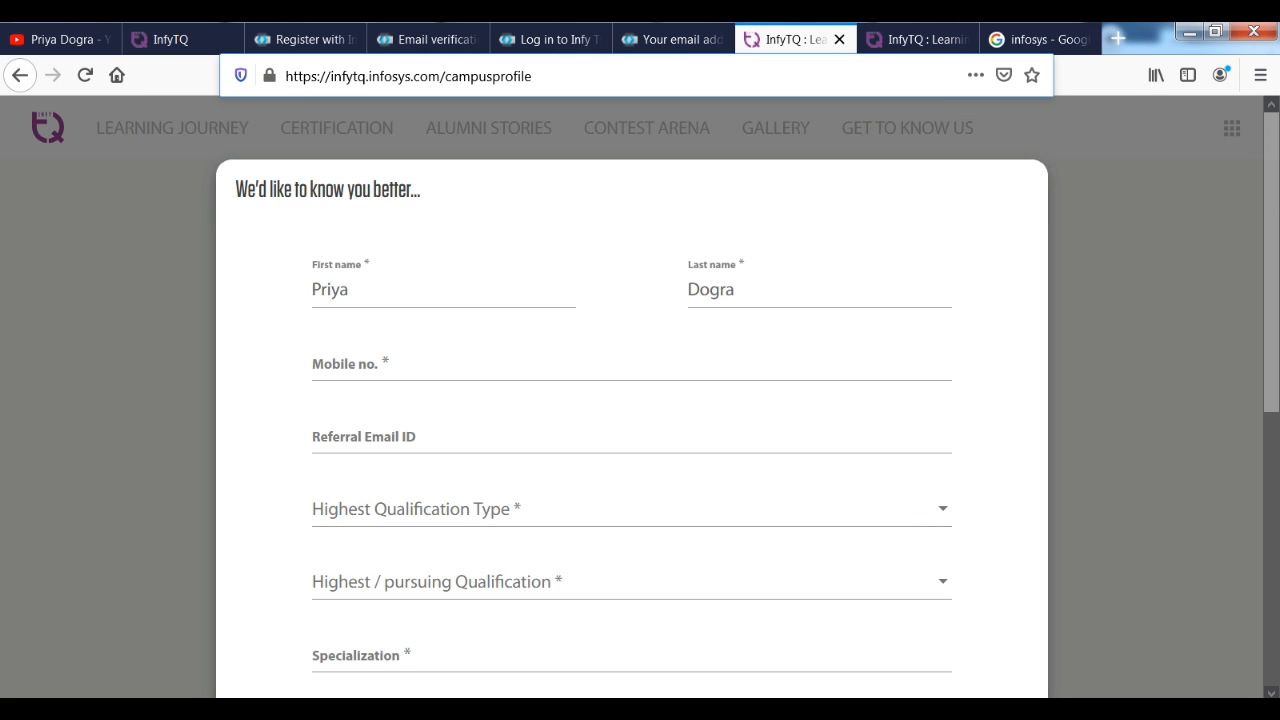
pyautogui.scroll(-3)
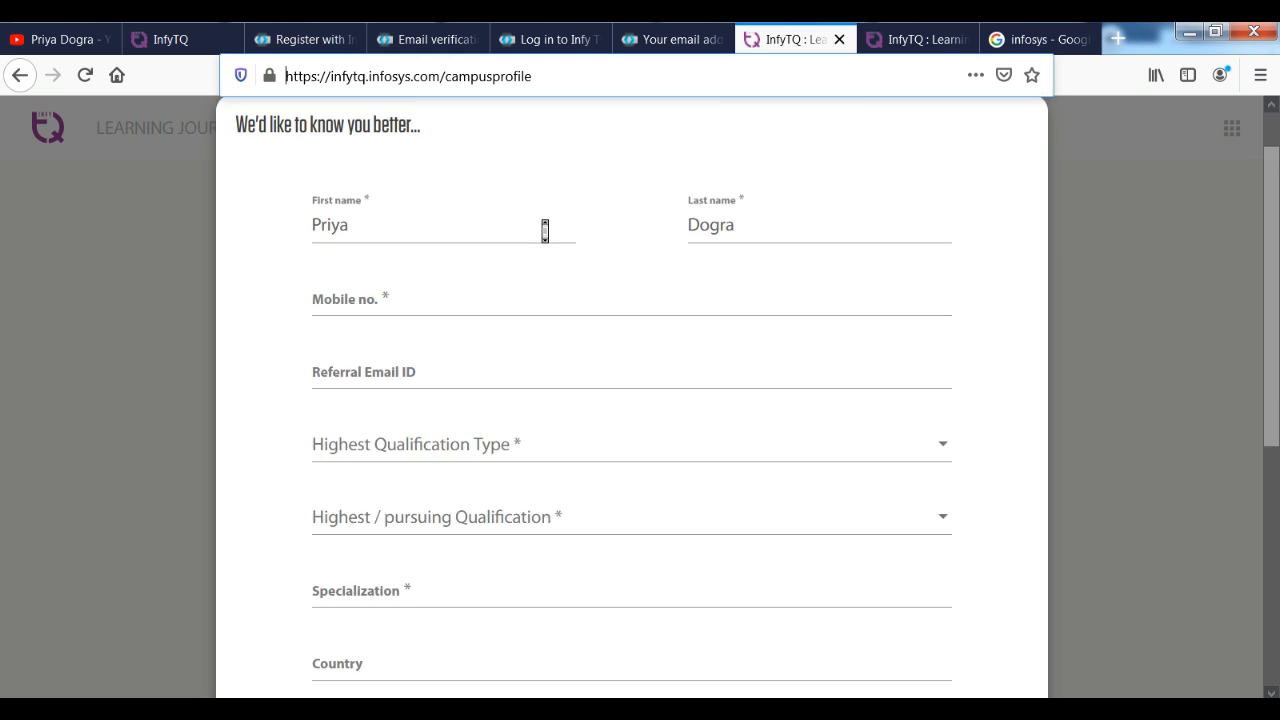
pyautogui.scroll(-3)
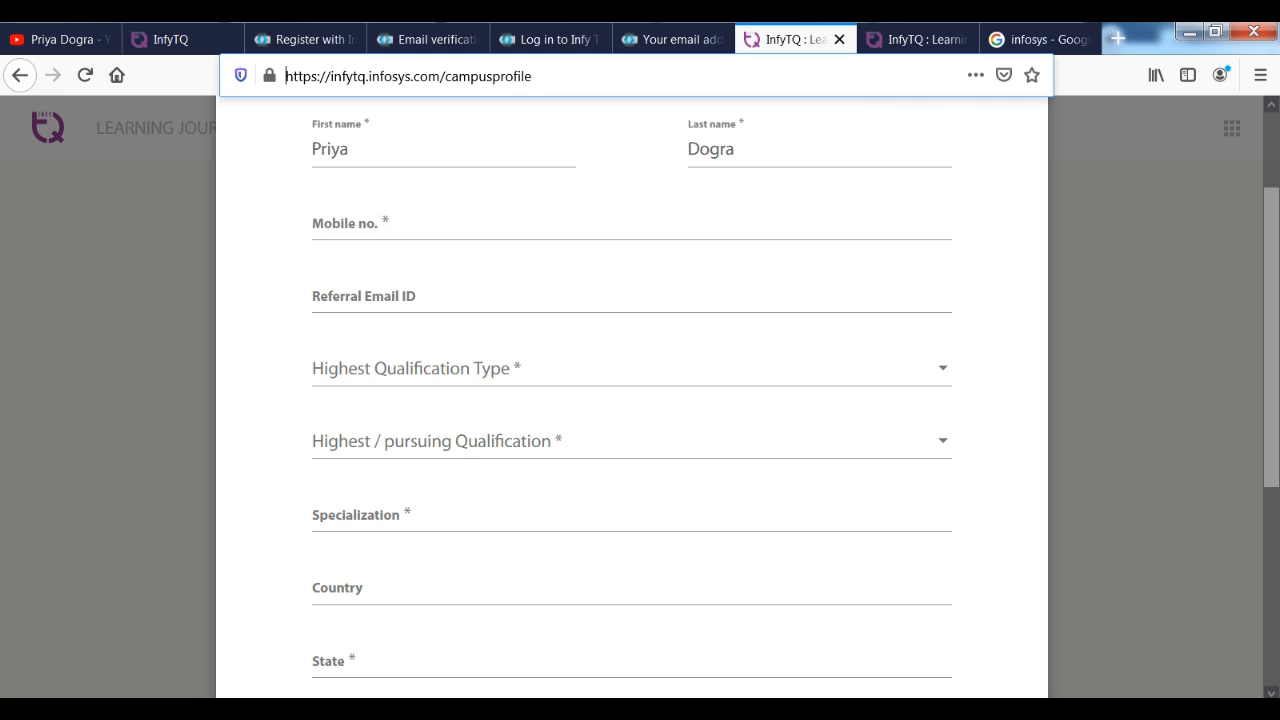
pyautogui.click(631, 368)
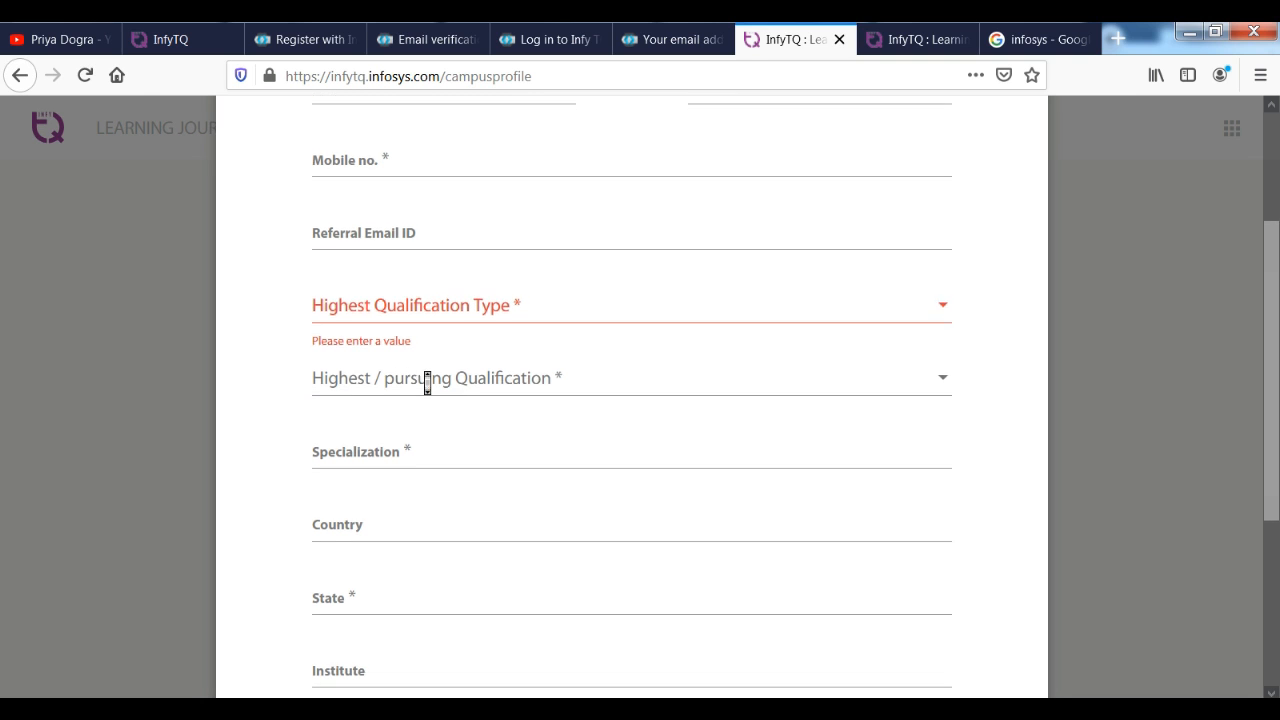
pyautogui.scroll(-3)
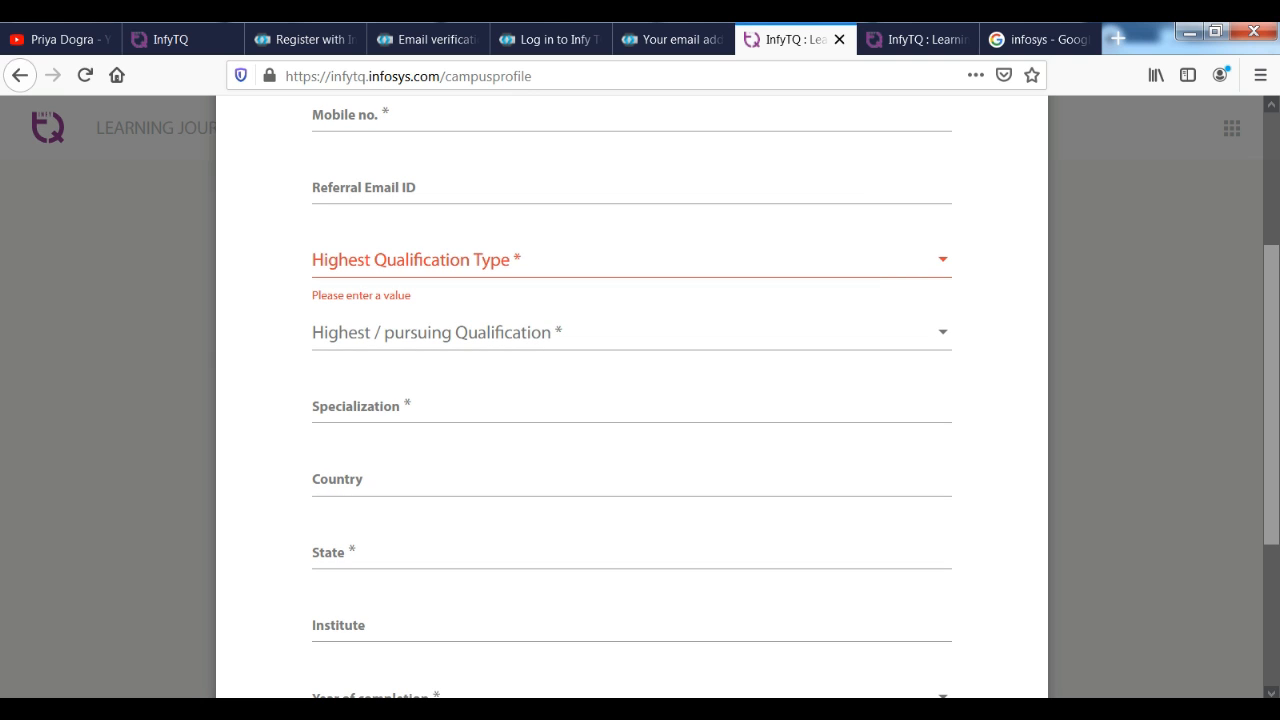
pyautogui.click(631, 332)
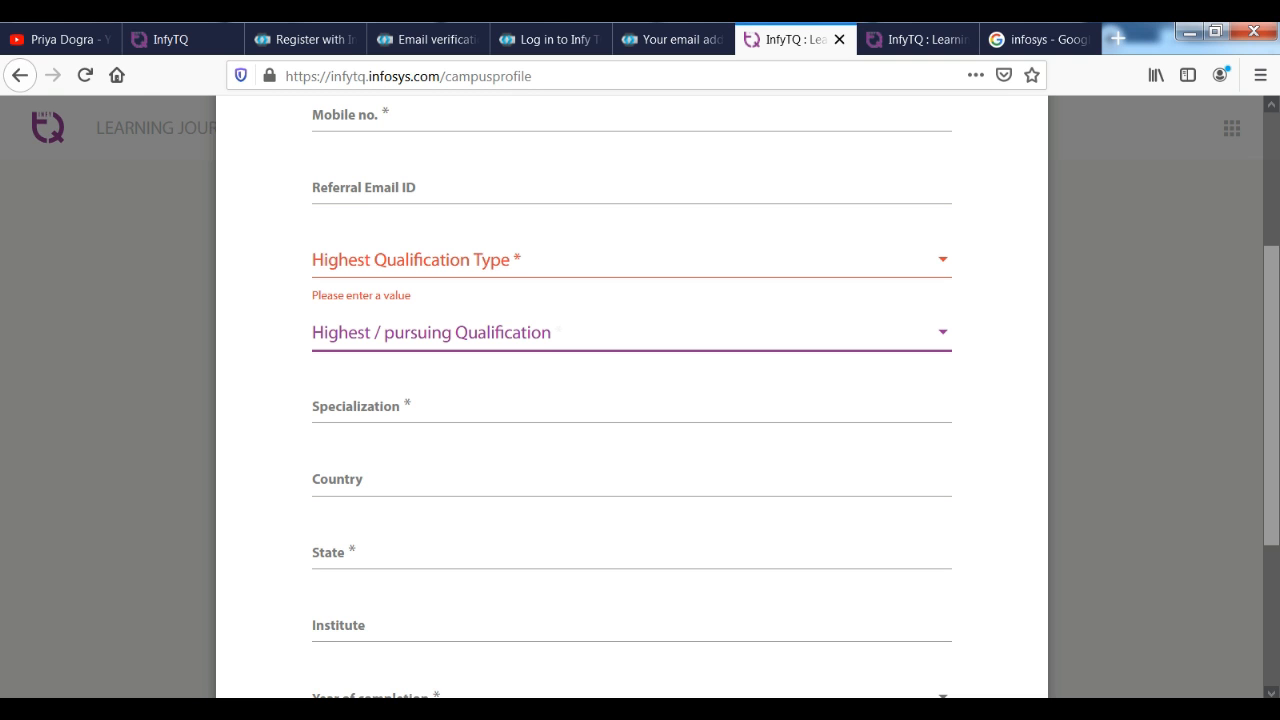
pyautogui.scroll(-3)
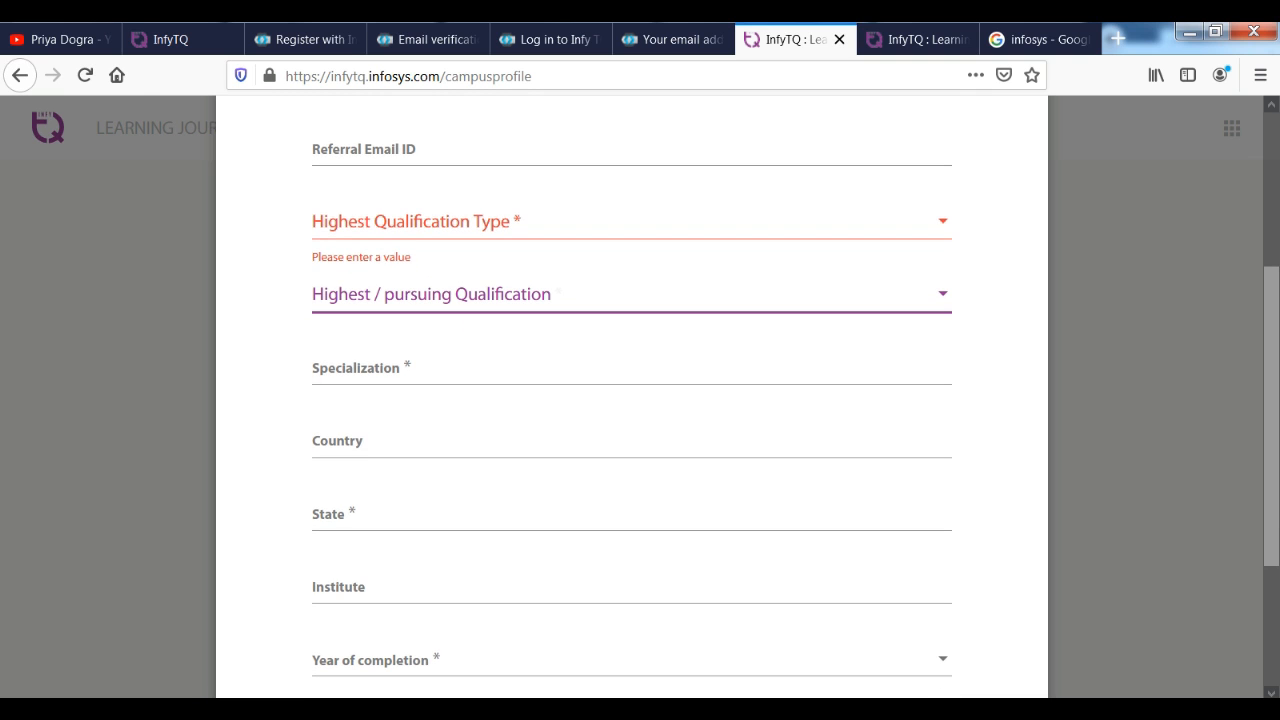
pyautogui.click(915, 39)
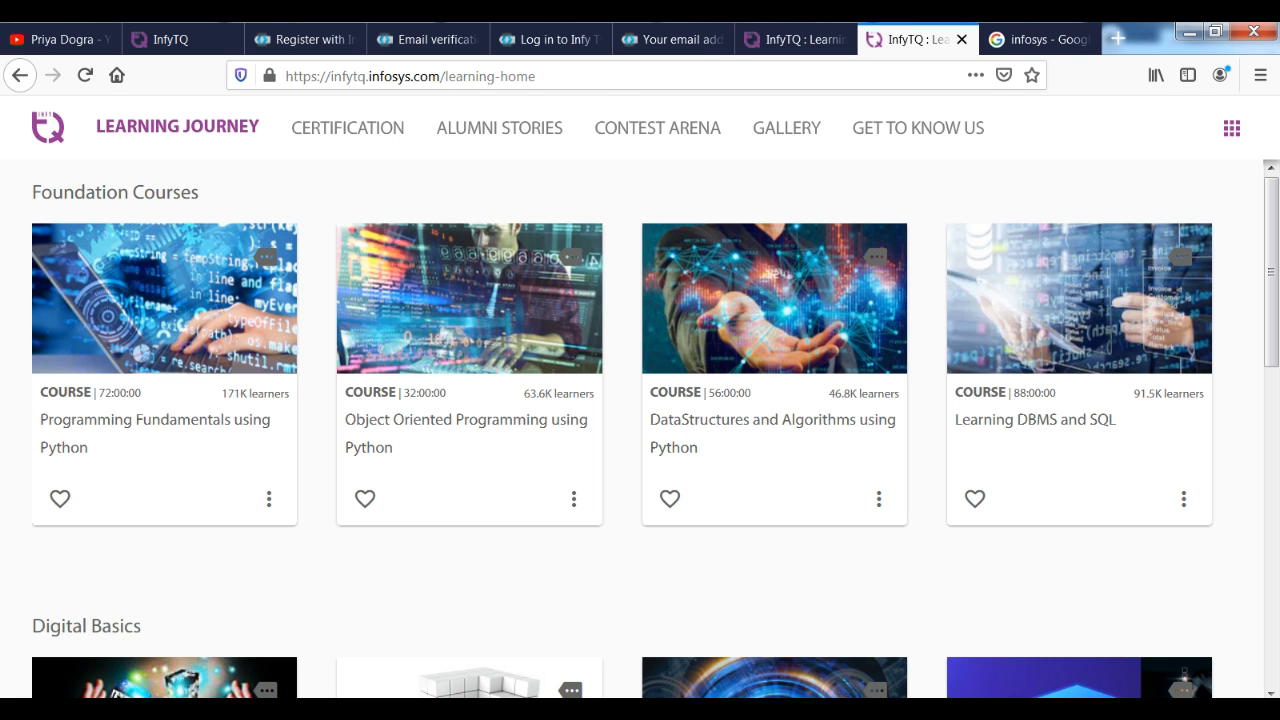
pyautogui.moveTo(669, 499)
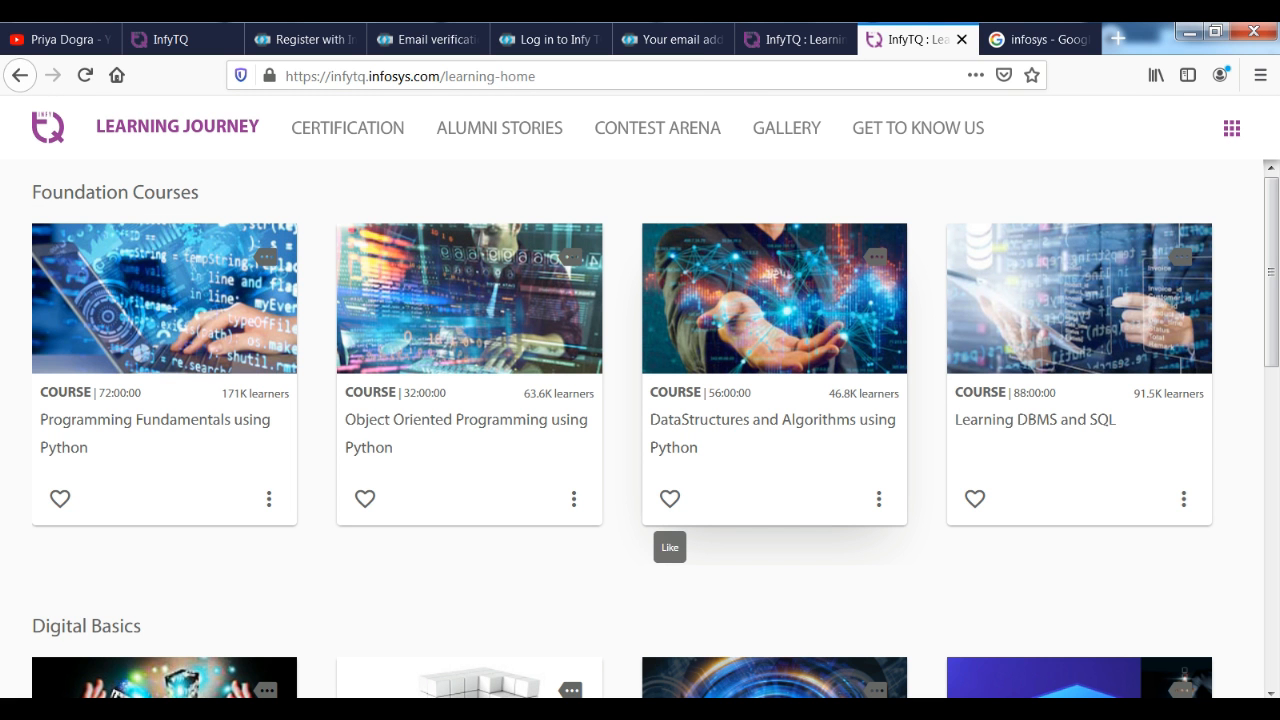
# Scroll the Learning Journey page down to the Digital Basics course cards
pyautogui.scroll(-3)
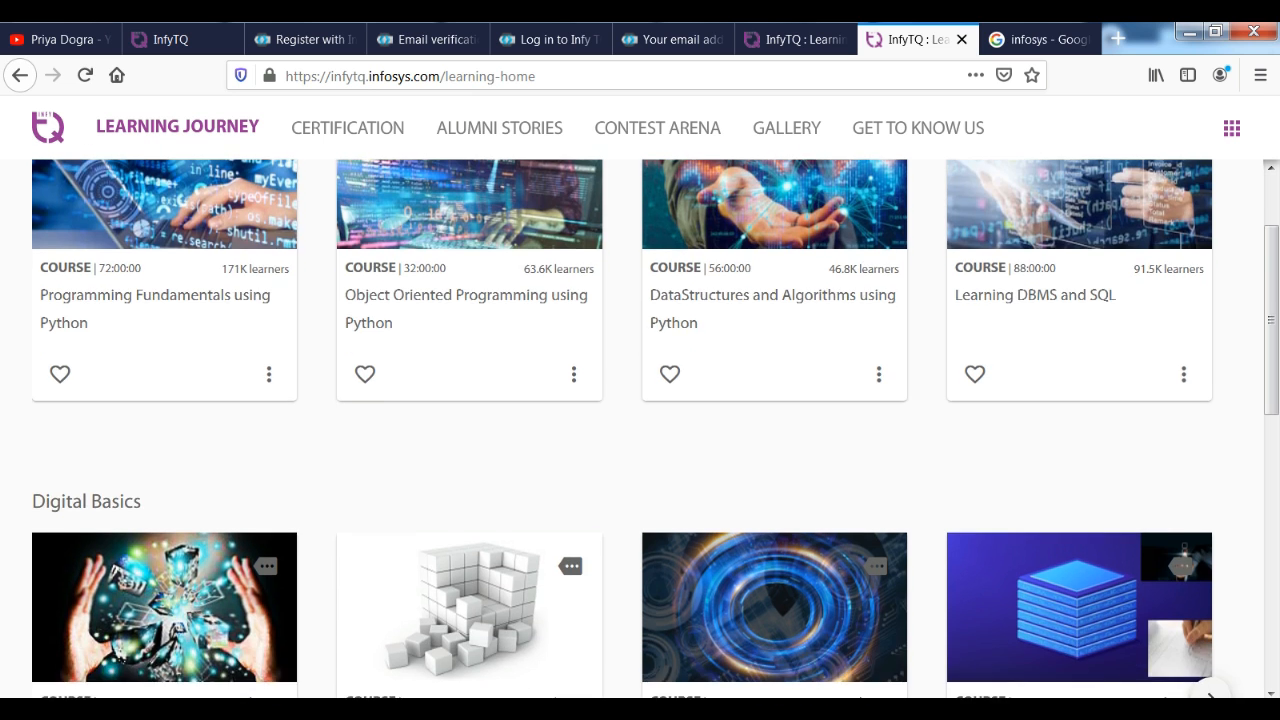
pyautogui.scroll(3)
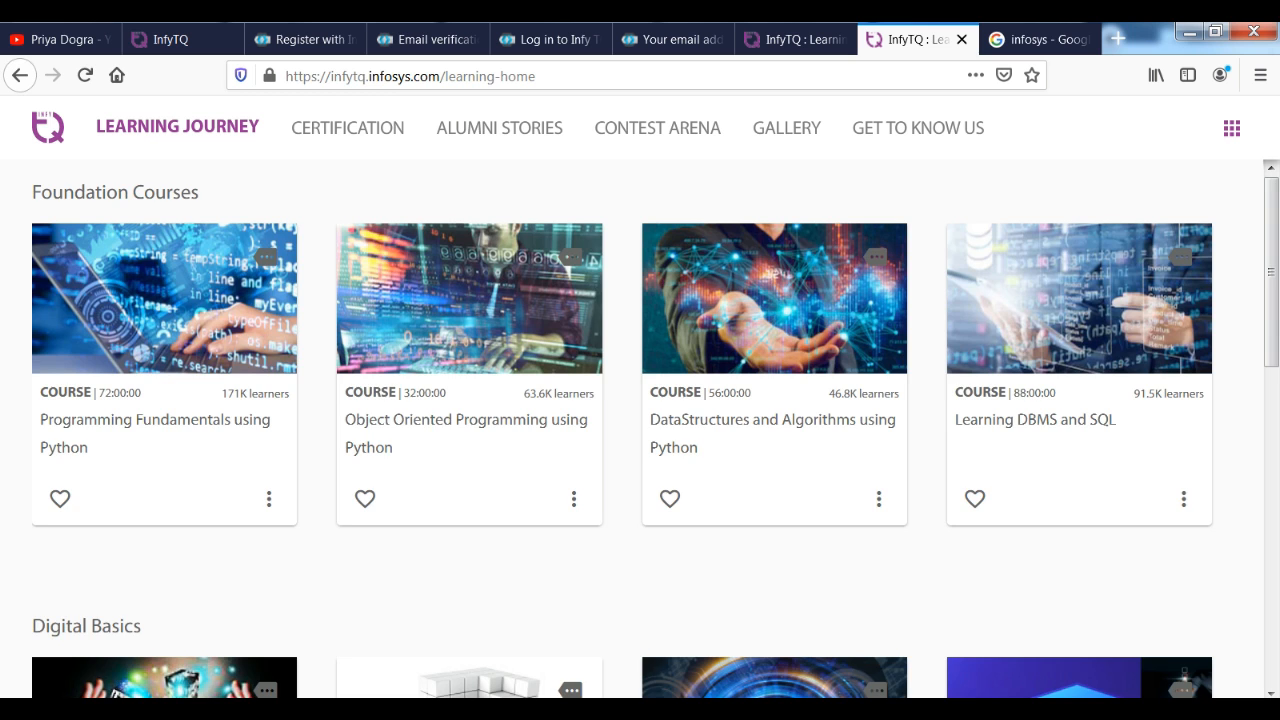
pyautogui.scroll(-3)
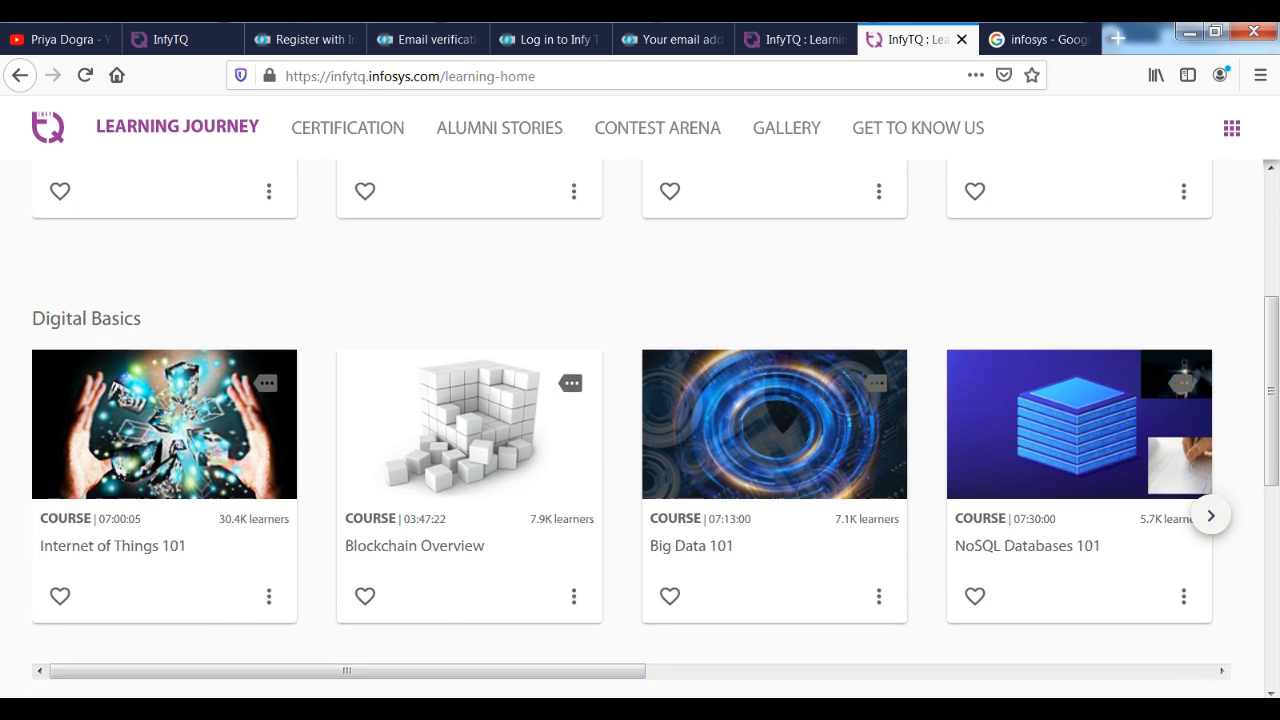
pyautogui.scroll(-3)
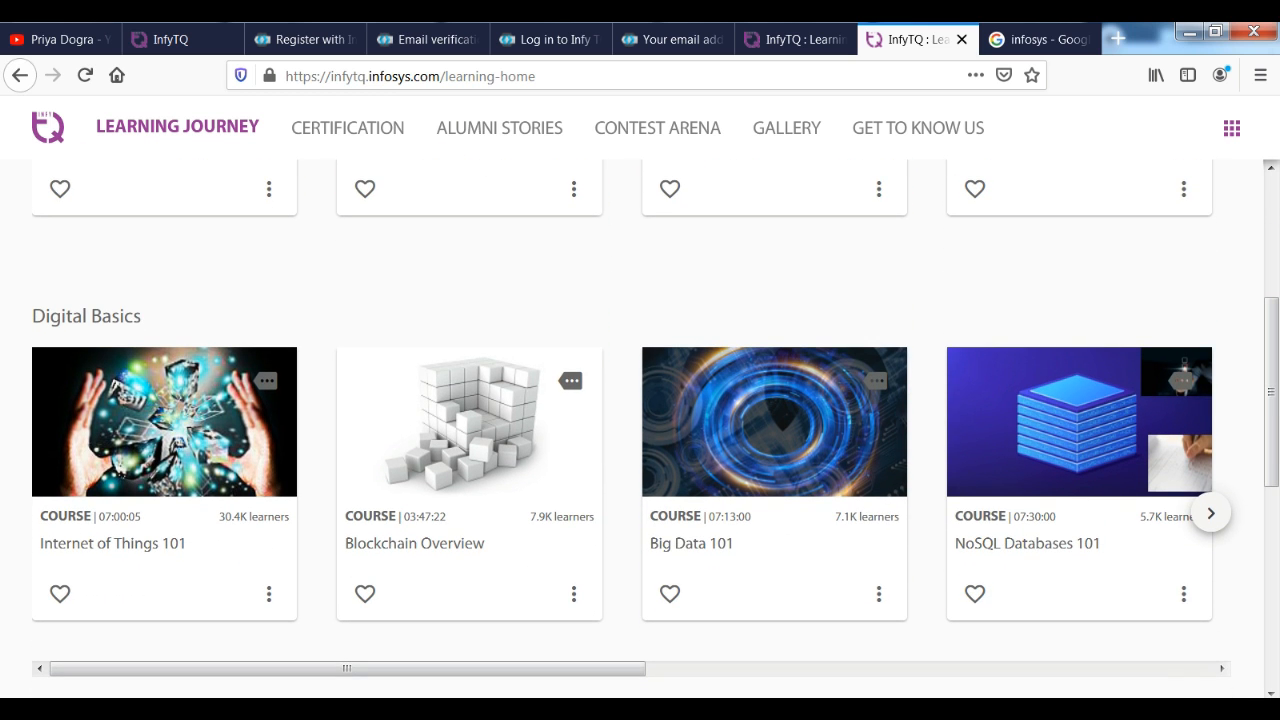
pyautogui.scroll(-3)
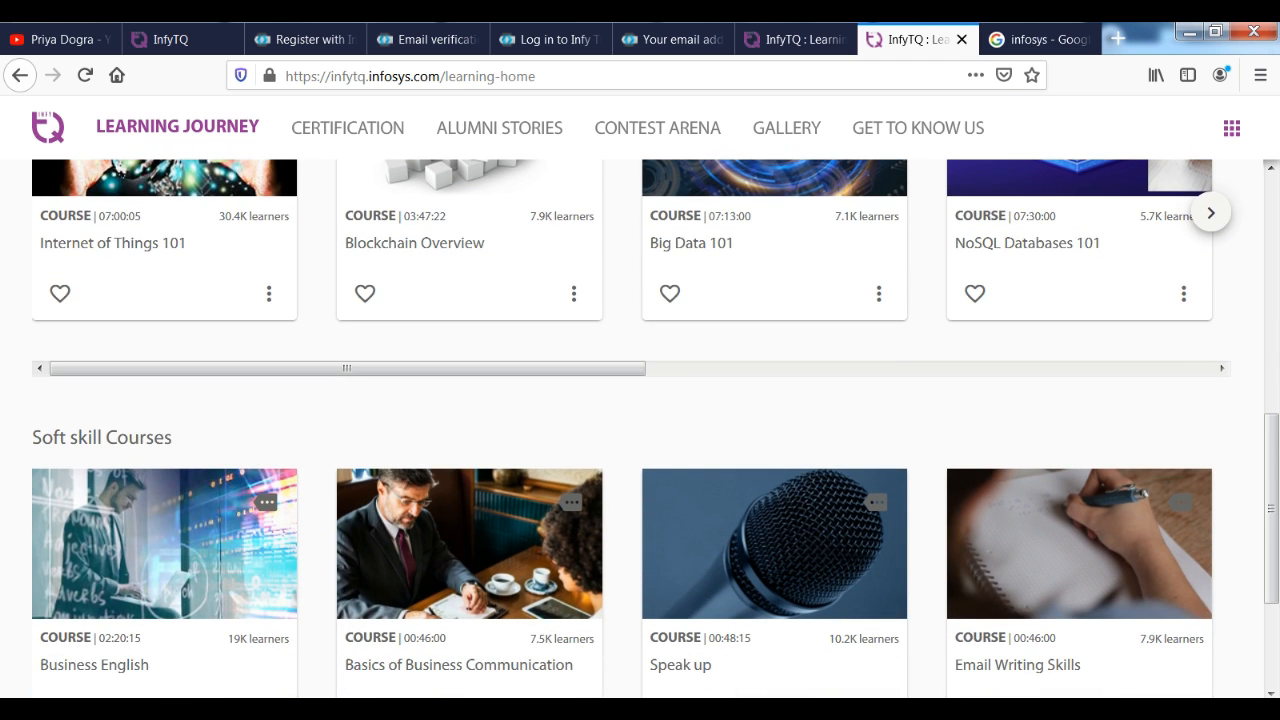
pyautogui.scroll(-3)
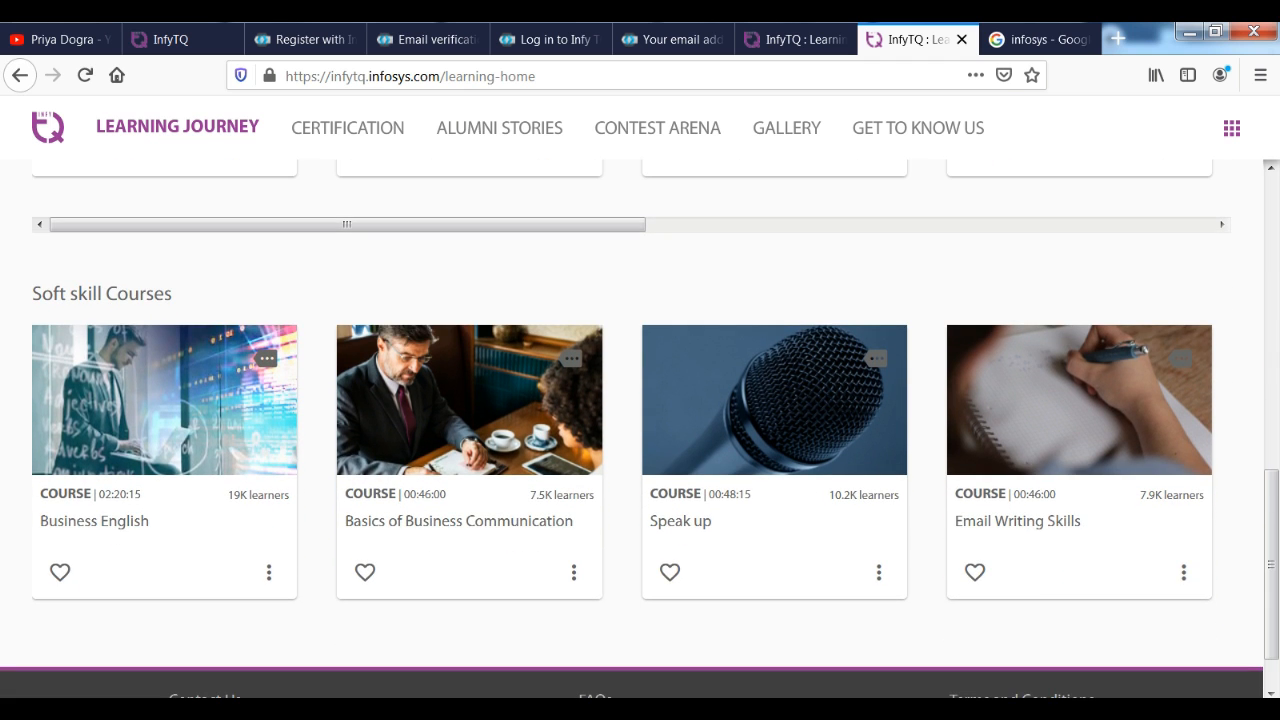
pyautogui.scroll(-3)
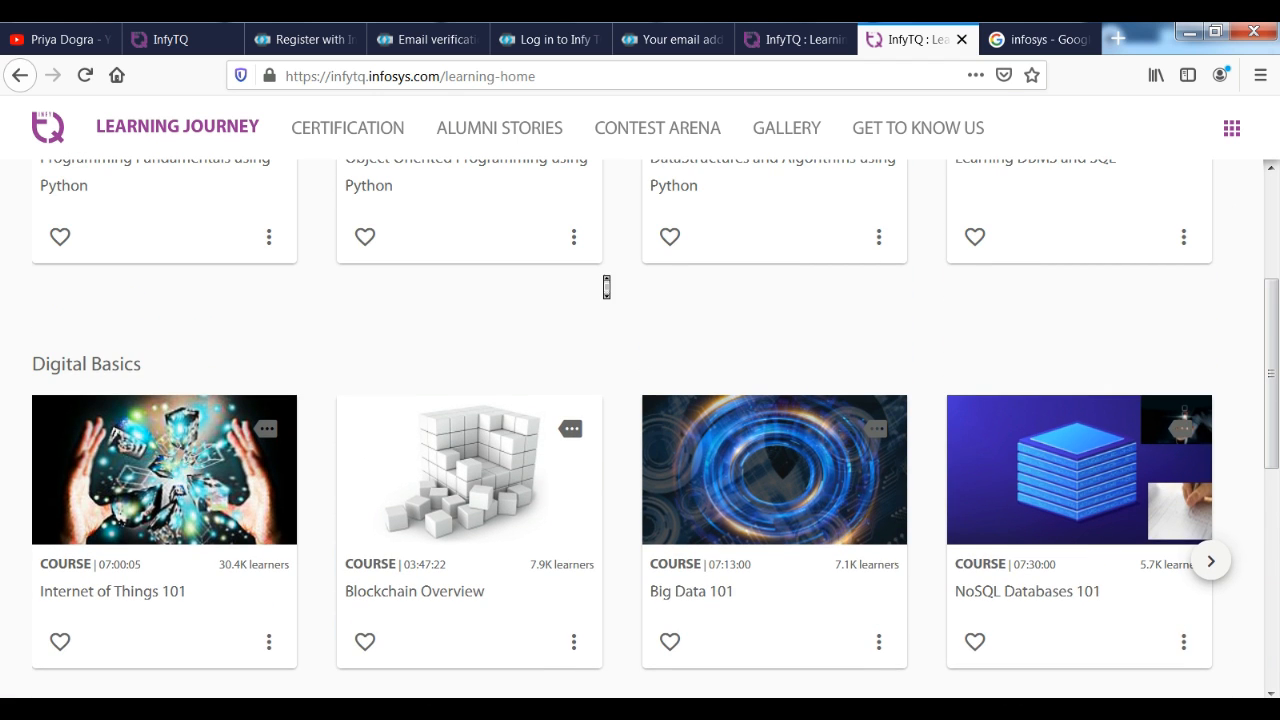
pyautogui.scroll(3)
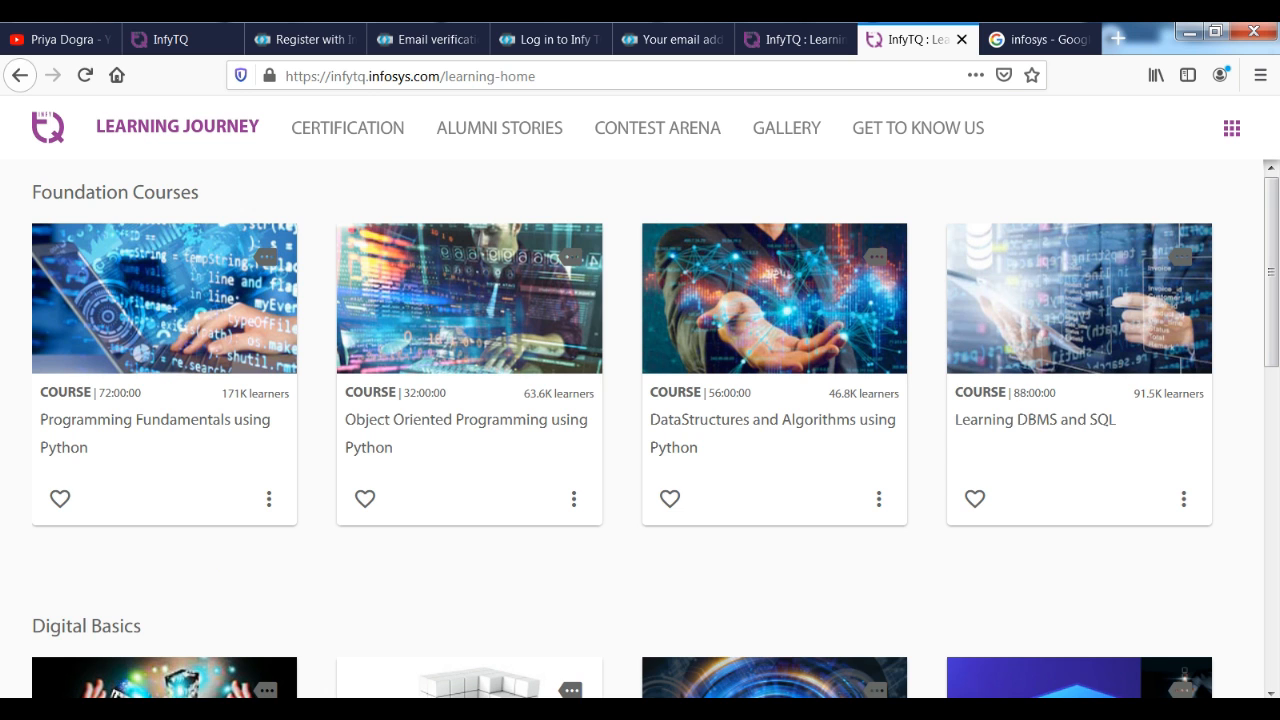
pyautogui.scroll(-3)
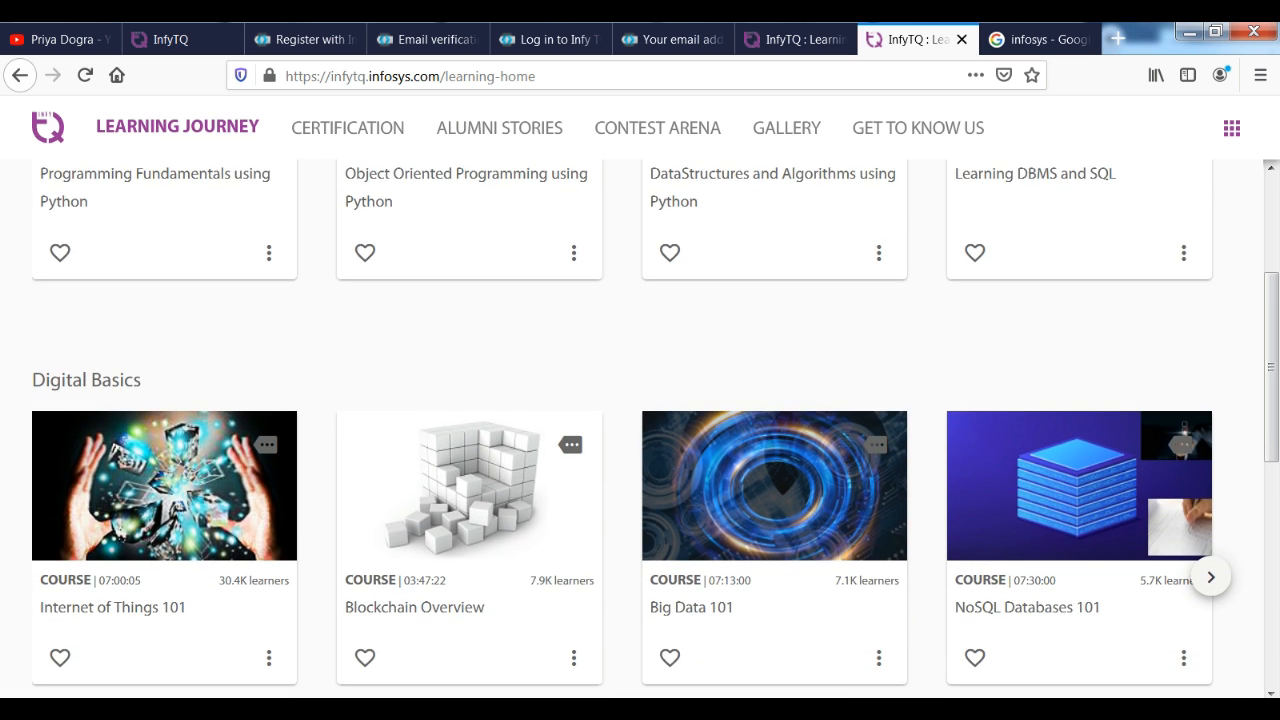
pyautogui.scroll(-3)
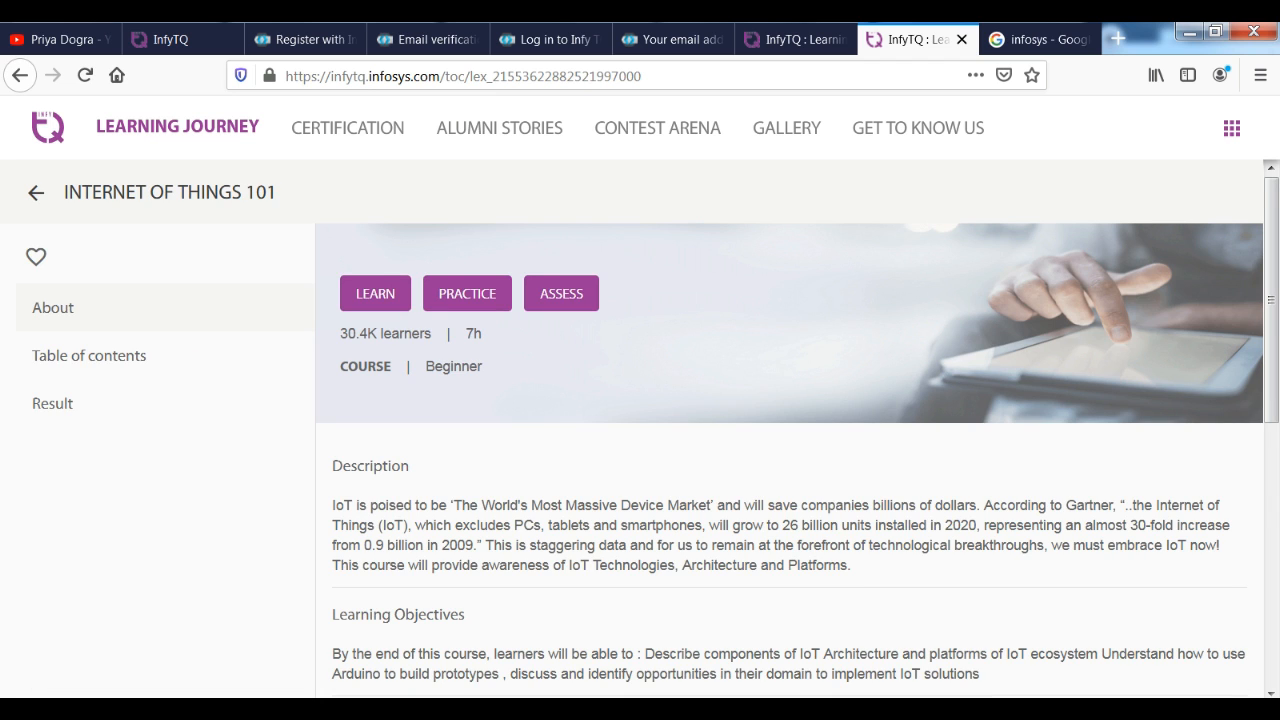
# Scroll through the Internet of Things 101 About description toward its table of contents
pyautogui.scroll(-3)
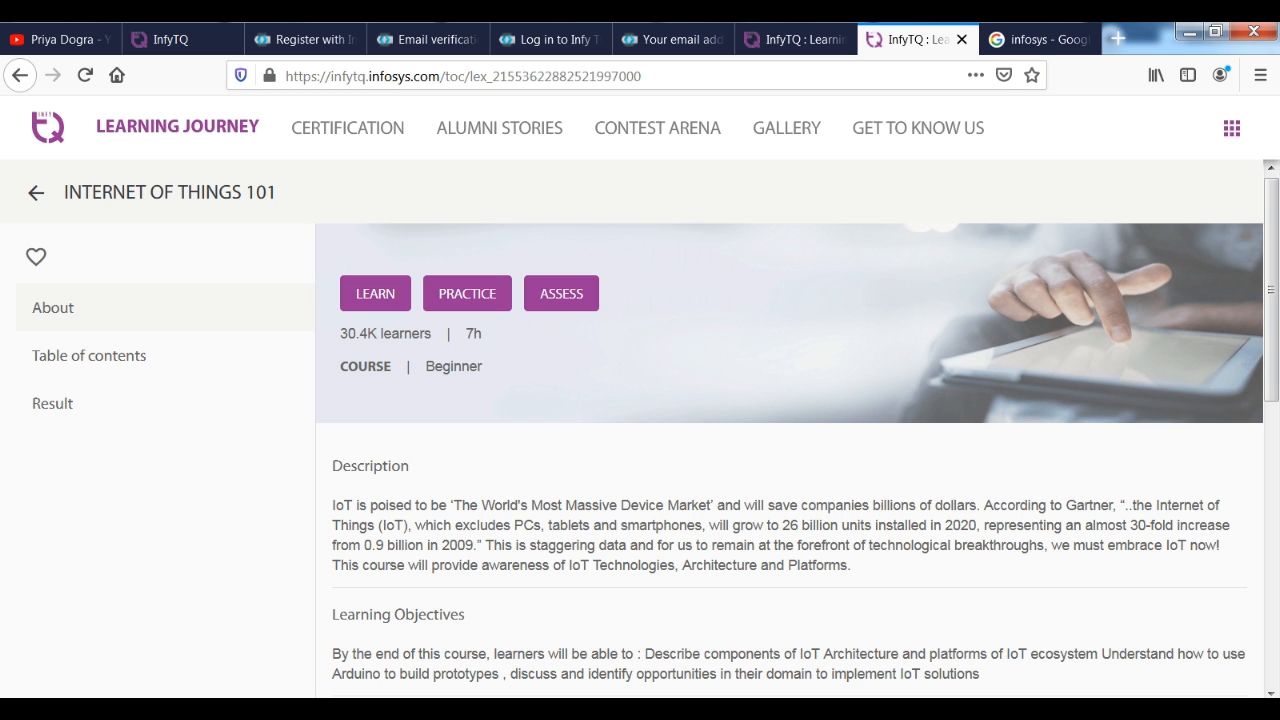
pyautogui.scroll(-3)
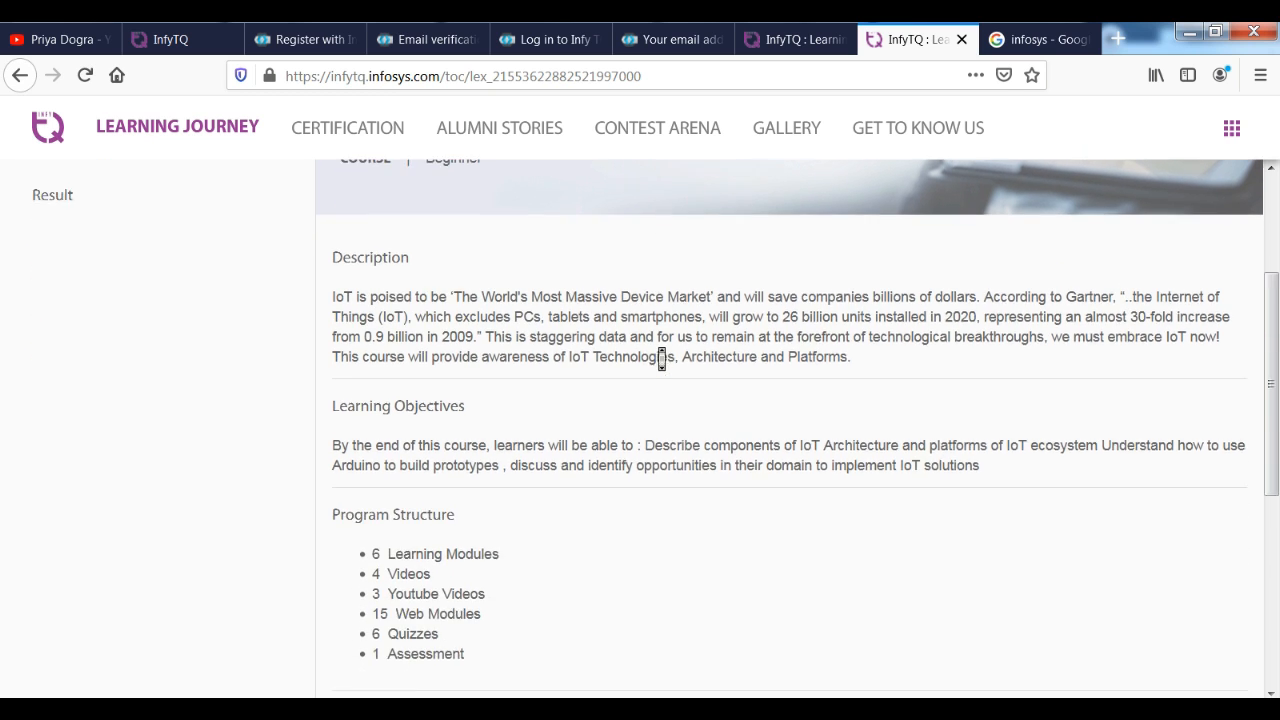
pyautogui.scroll(-3)
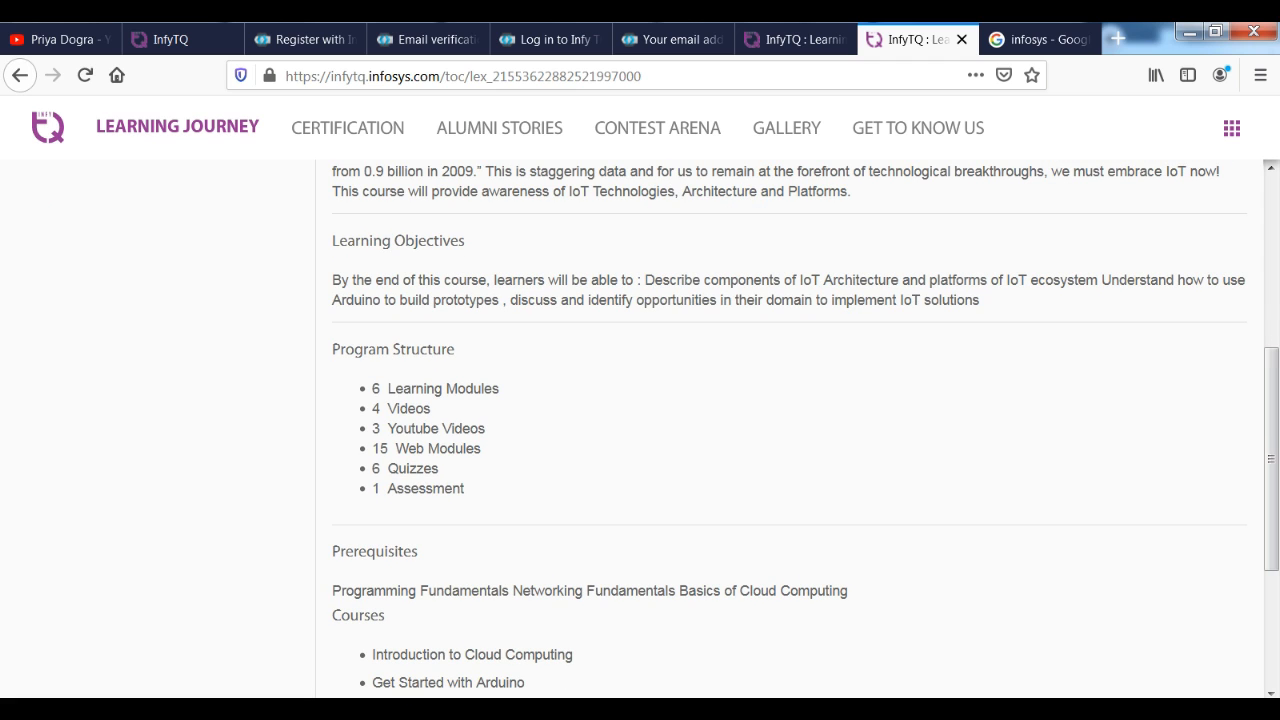
pyautogui.scroll(-3)
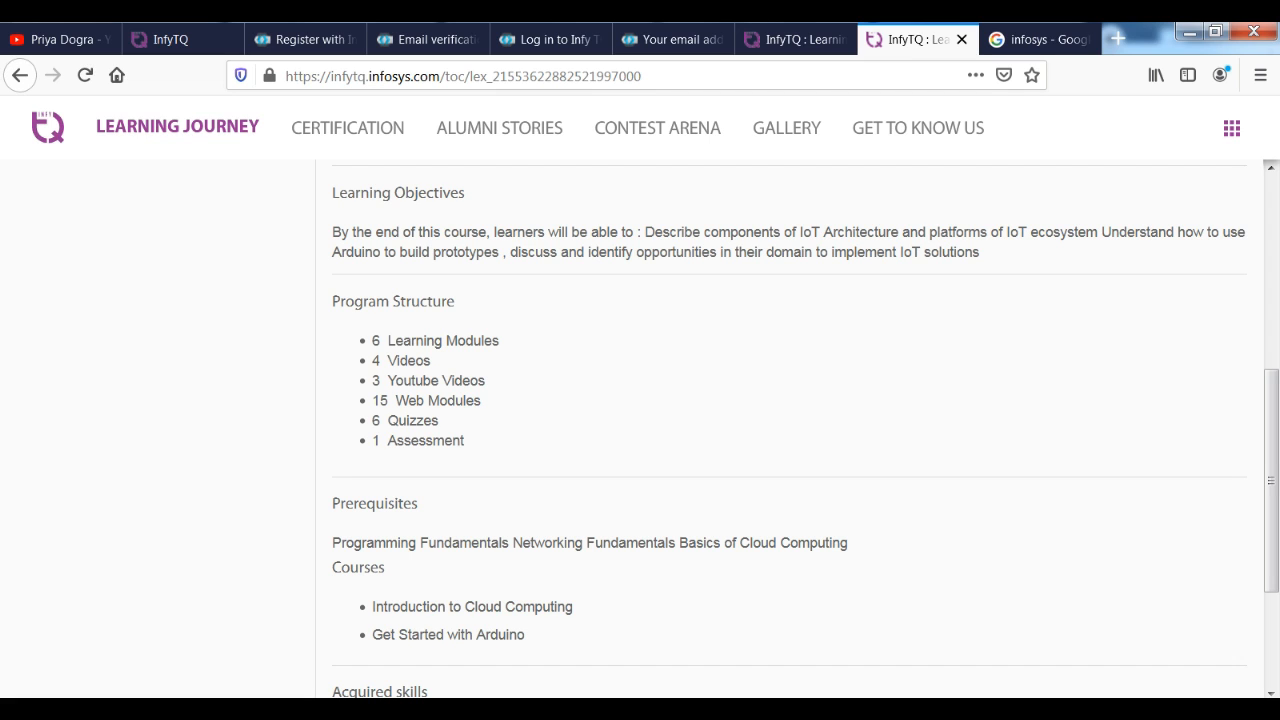
pyautogui.moveTo(661, 359)
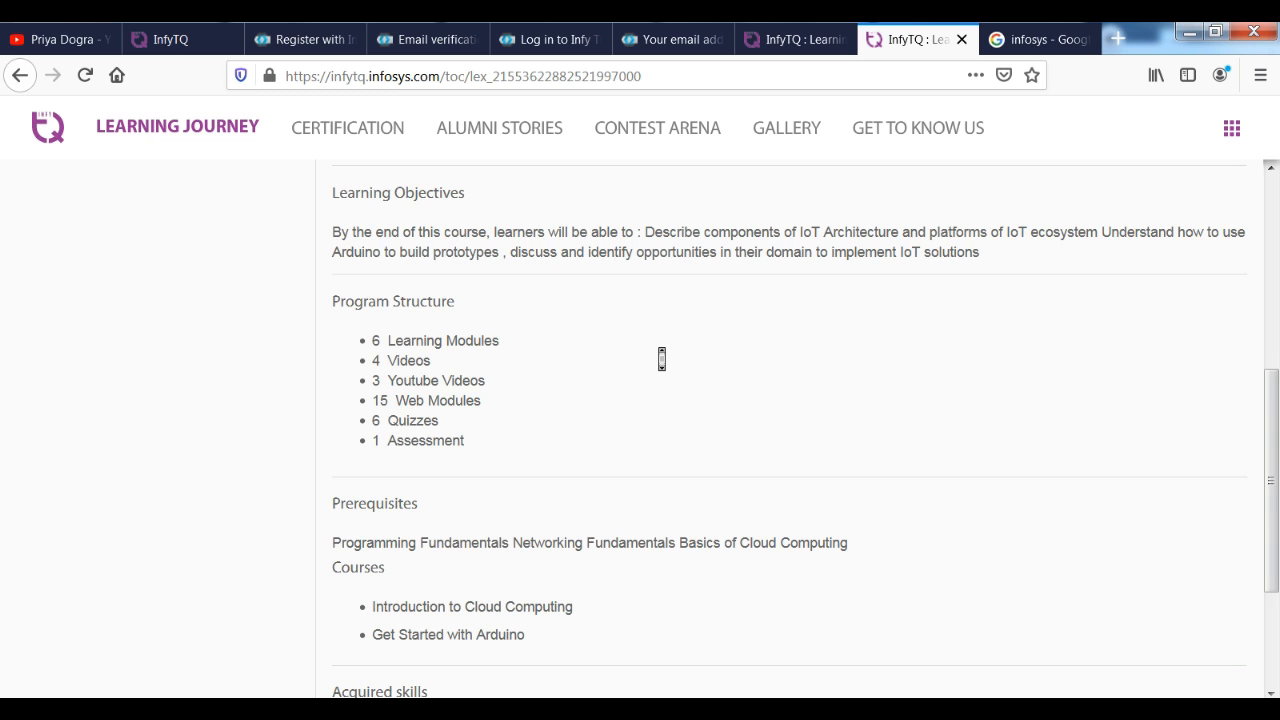
pyautogui.scroll(-3)
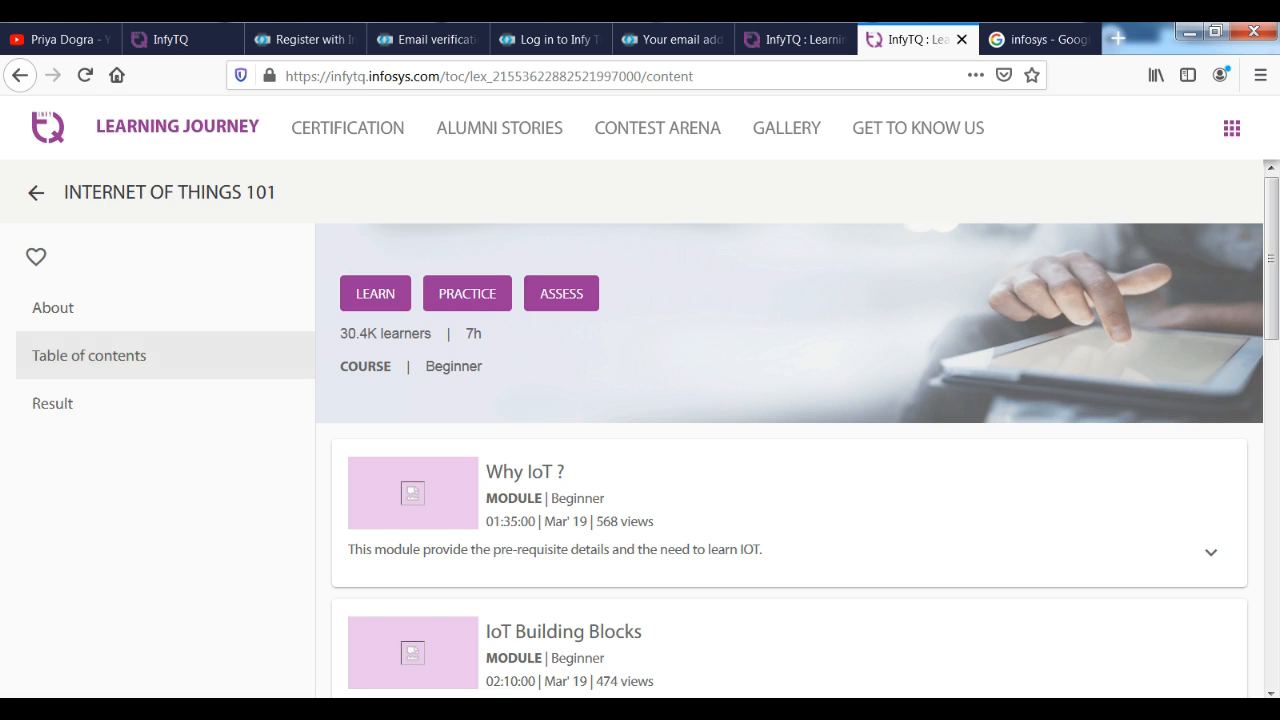
# Load the 'Impact on our lives after IoT' lesson and read its before-and-after comparison table
pyautogui.scroll(-3)
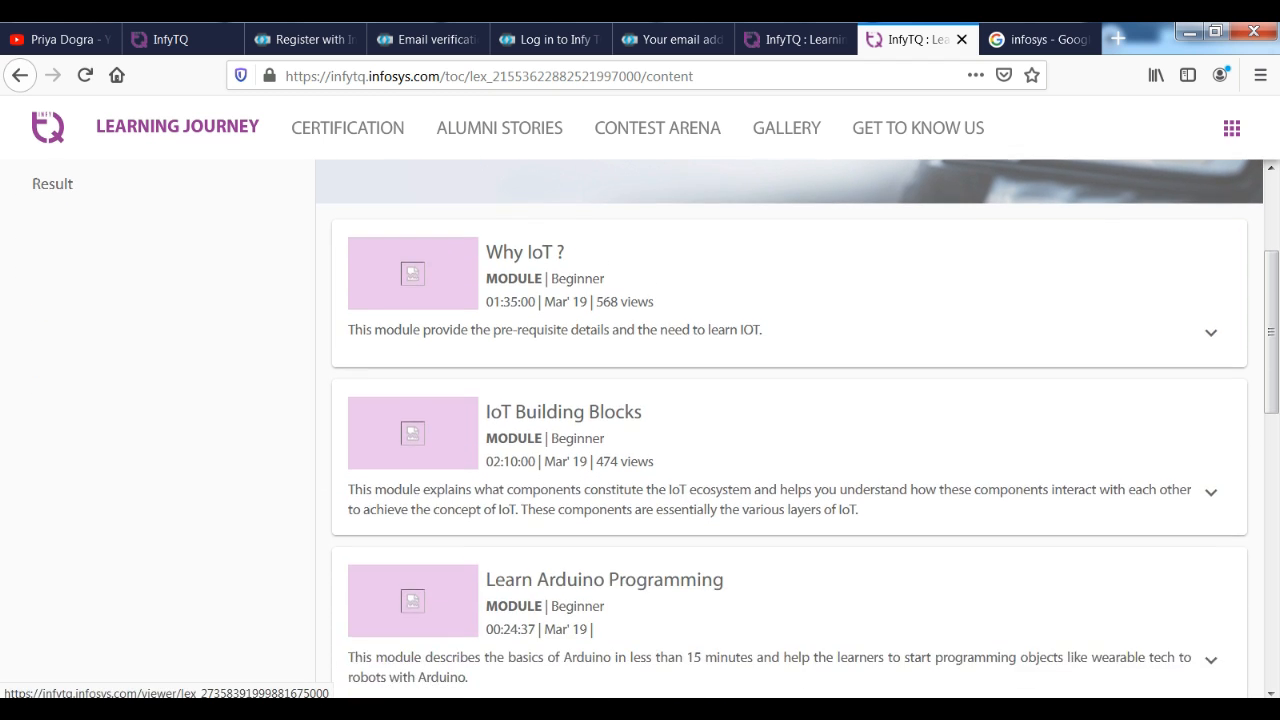
pyautogui.scroll(-3)
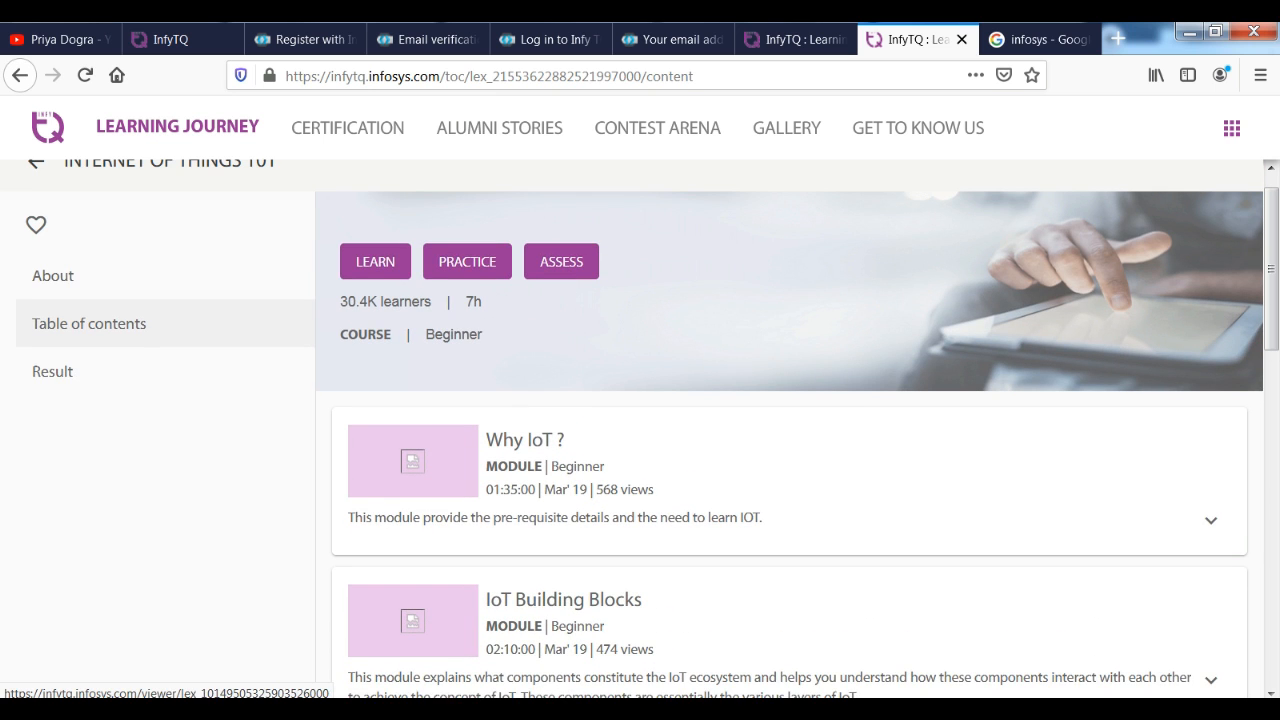
pyautogui.scroll(-3)
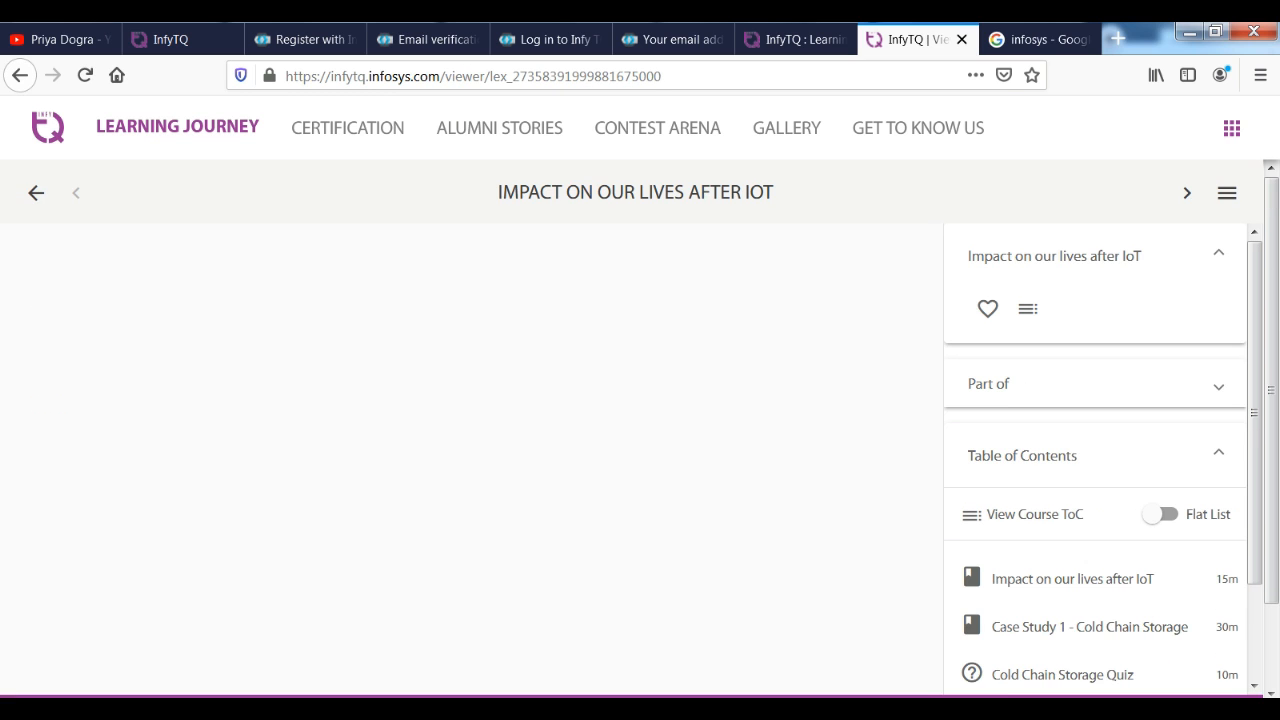
pyautogui.click(1071, 578)
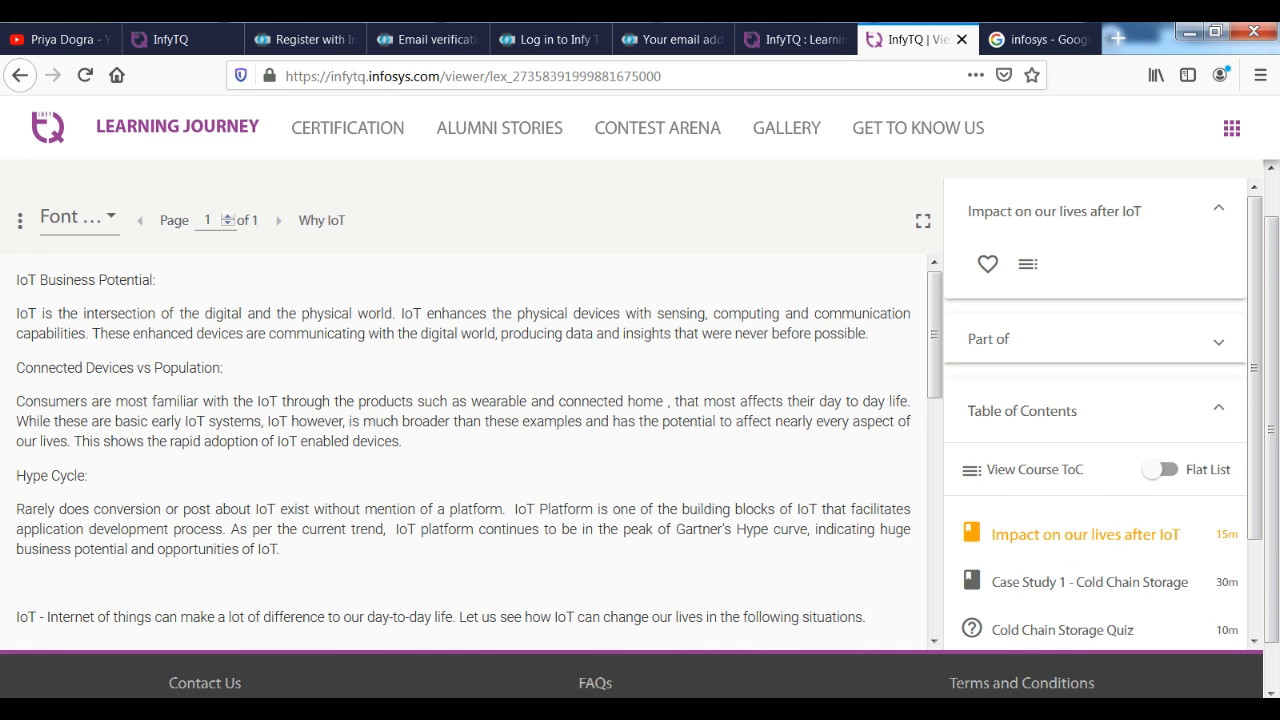
pyautogui.scroll(-3)
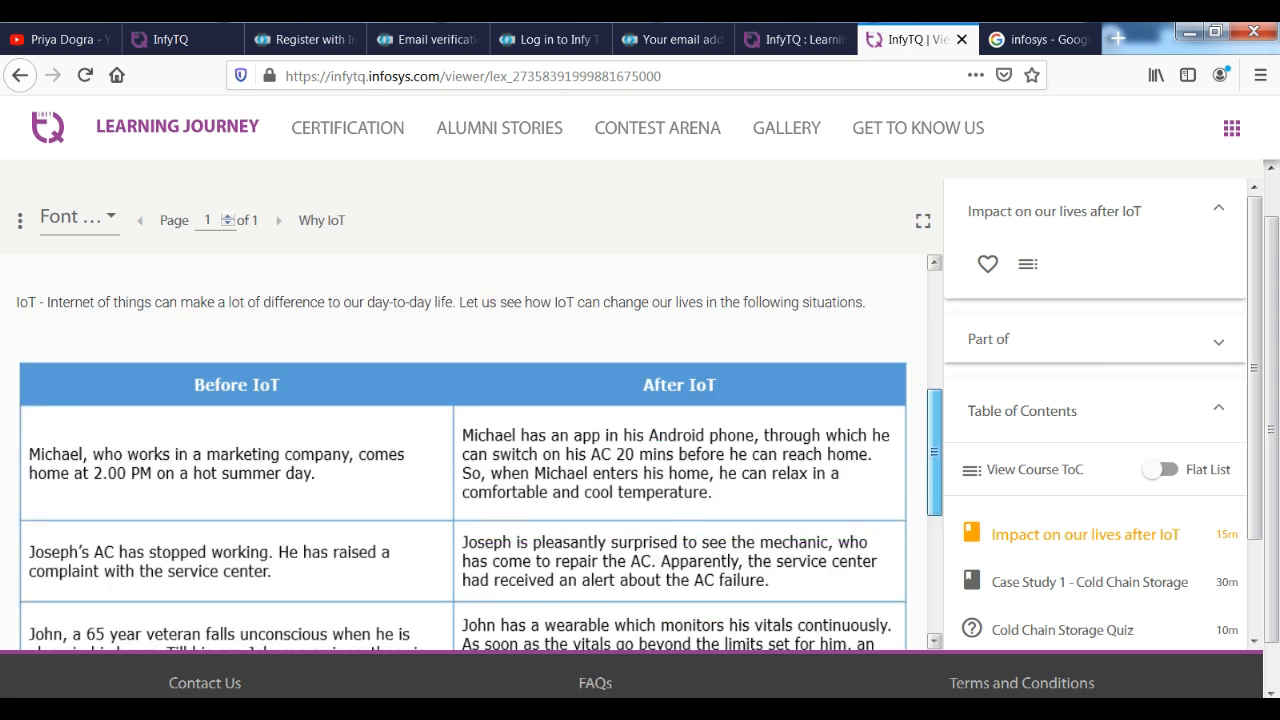
pyautogui.scroll(-3)
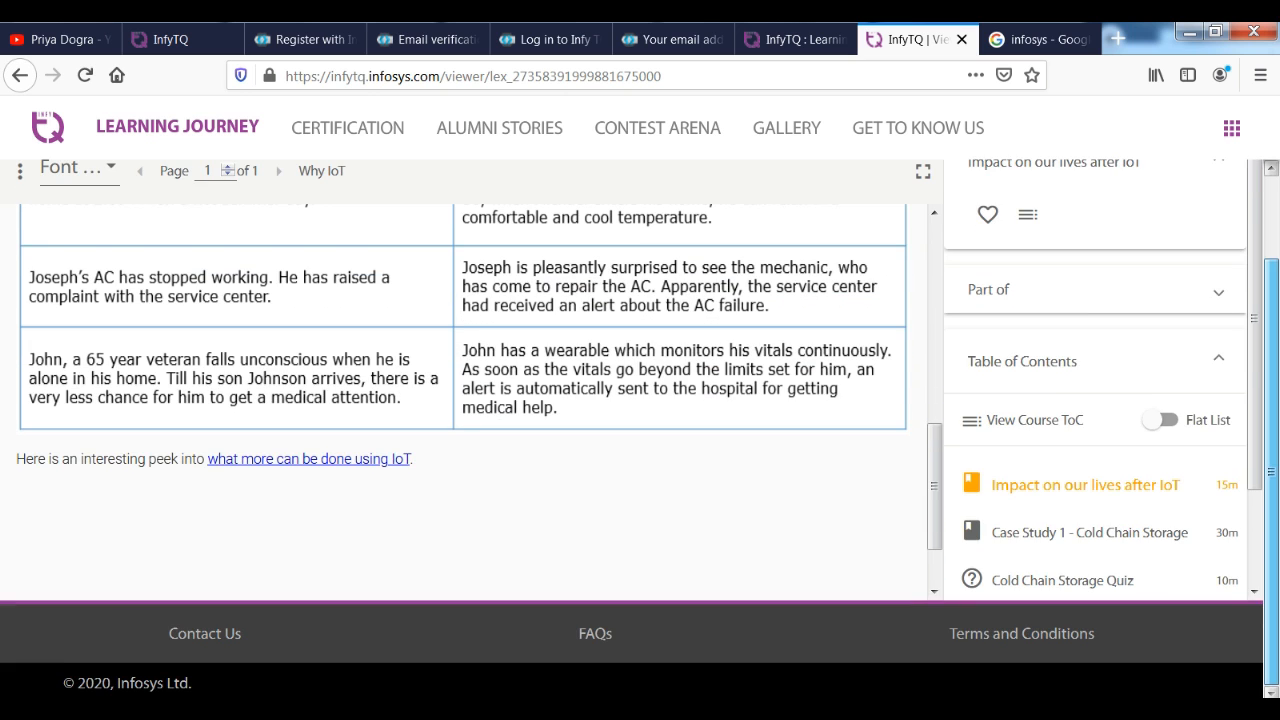
pyautogui.scroll(-3)
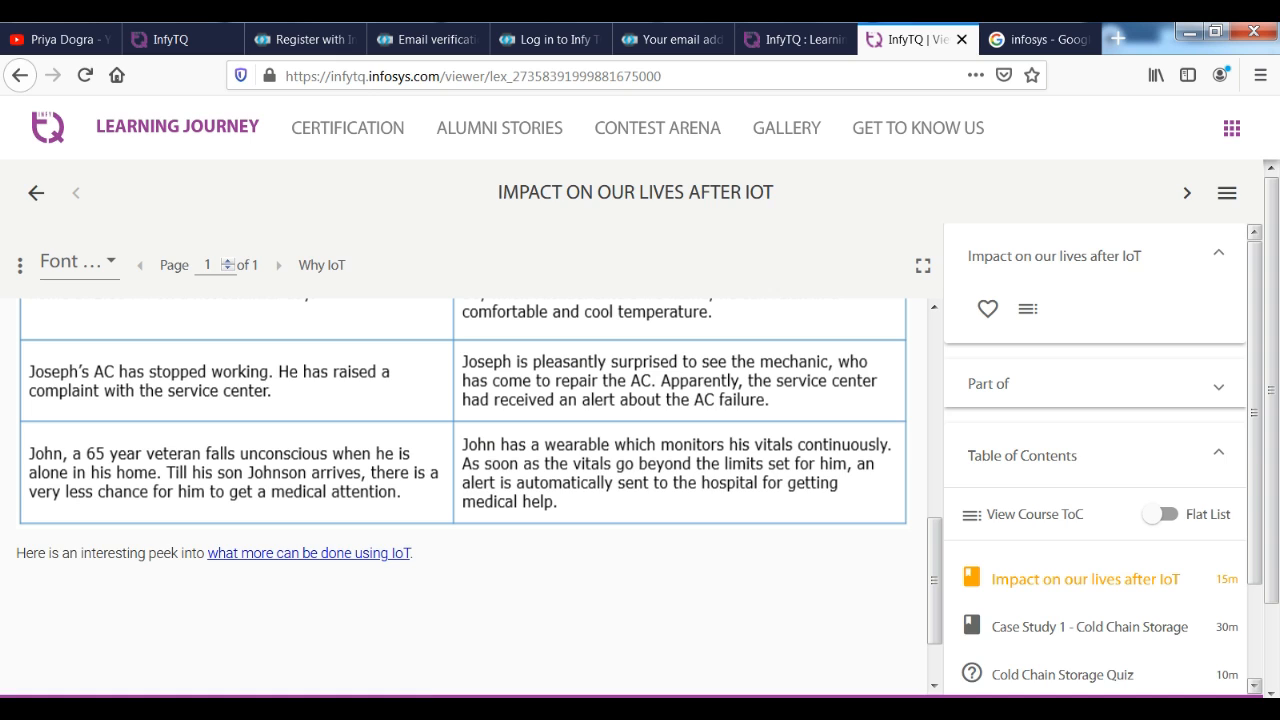
# Return to the YouTube channel's videos tab, leaving the IoT lesson open
pyautogui.click(55, 38)
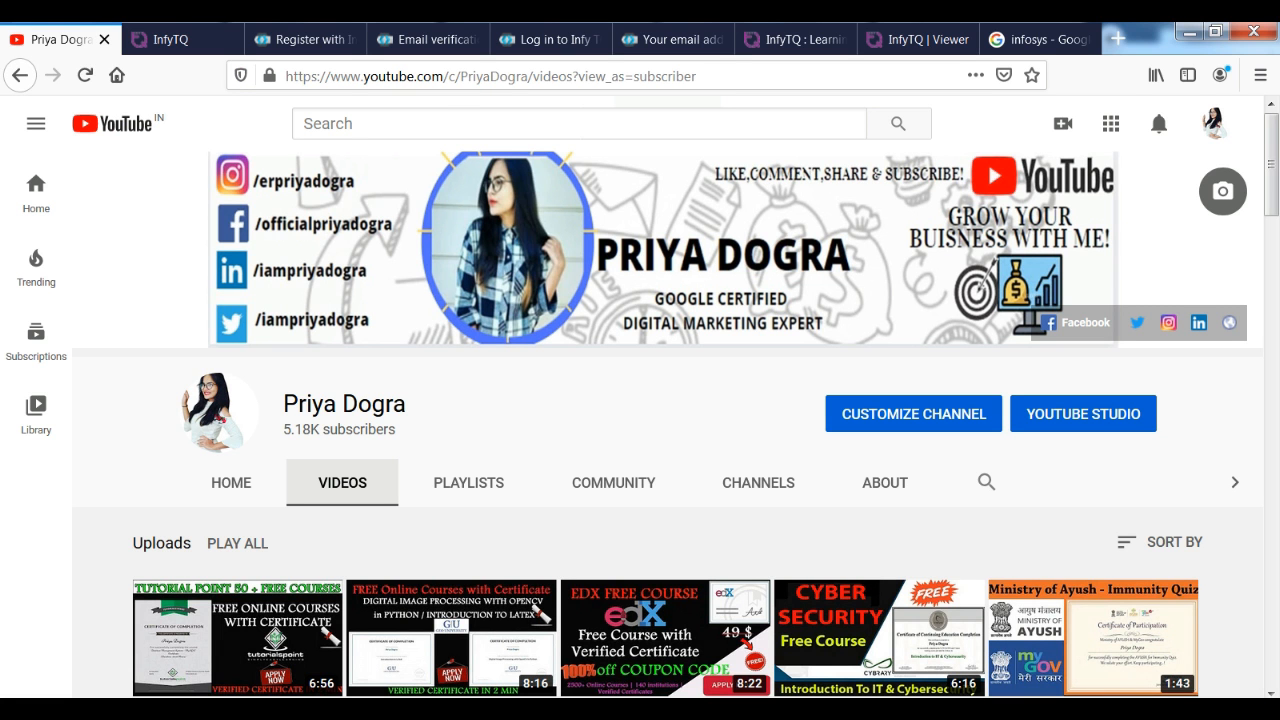